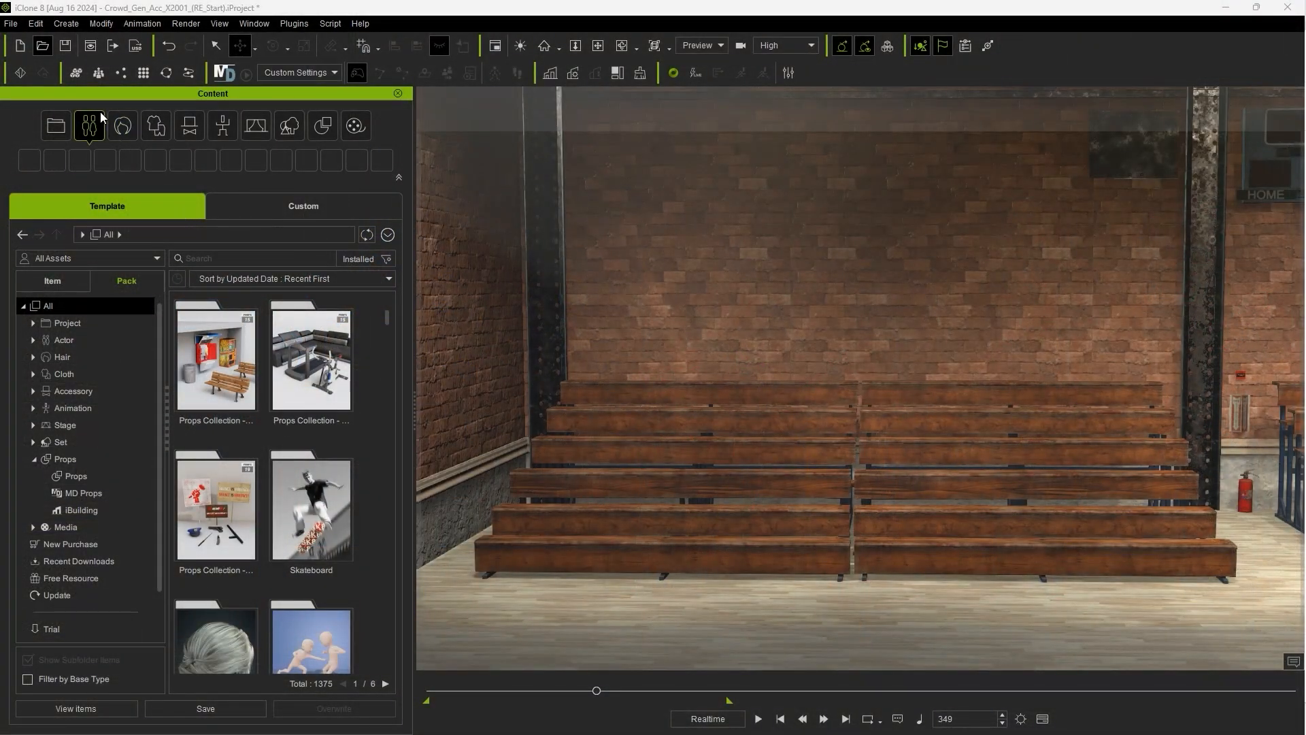
Open the Create menu to reach Crowd Generation.
left_click(66, 23)
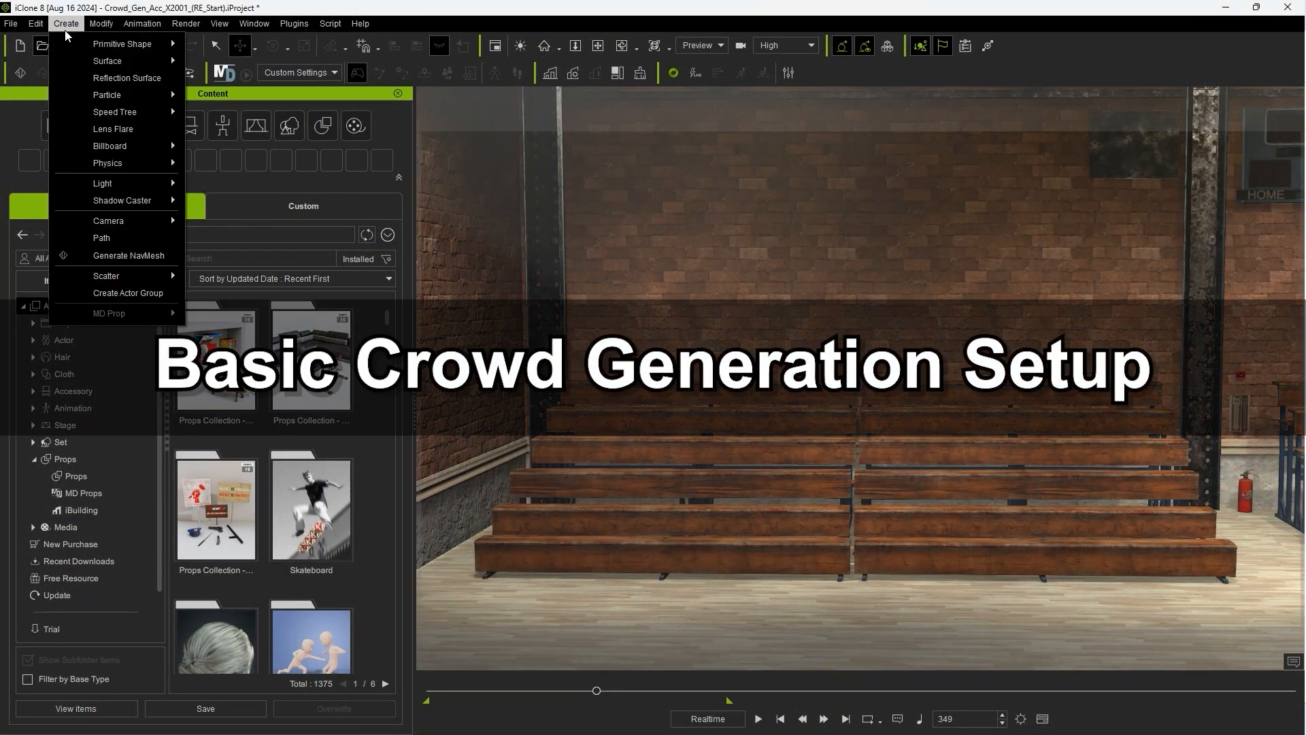
mouse_move(106, 276)
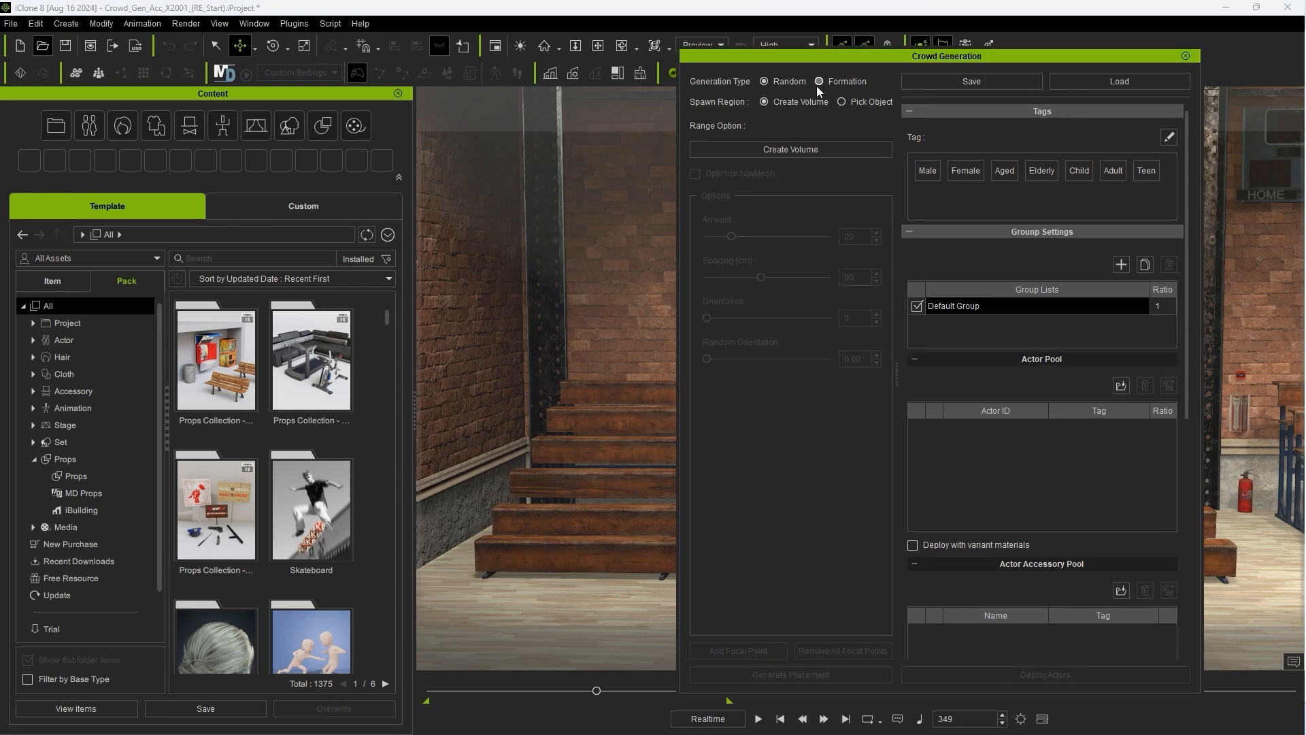
Set Generation Type to Formation and stretch a new spawn volume over the bleachers.
left_click(817, 81)
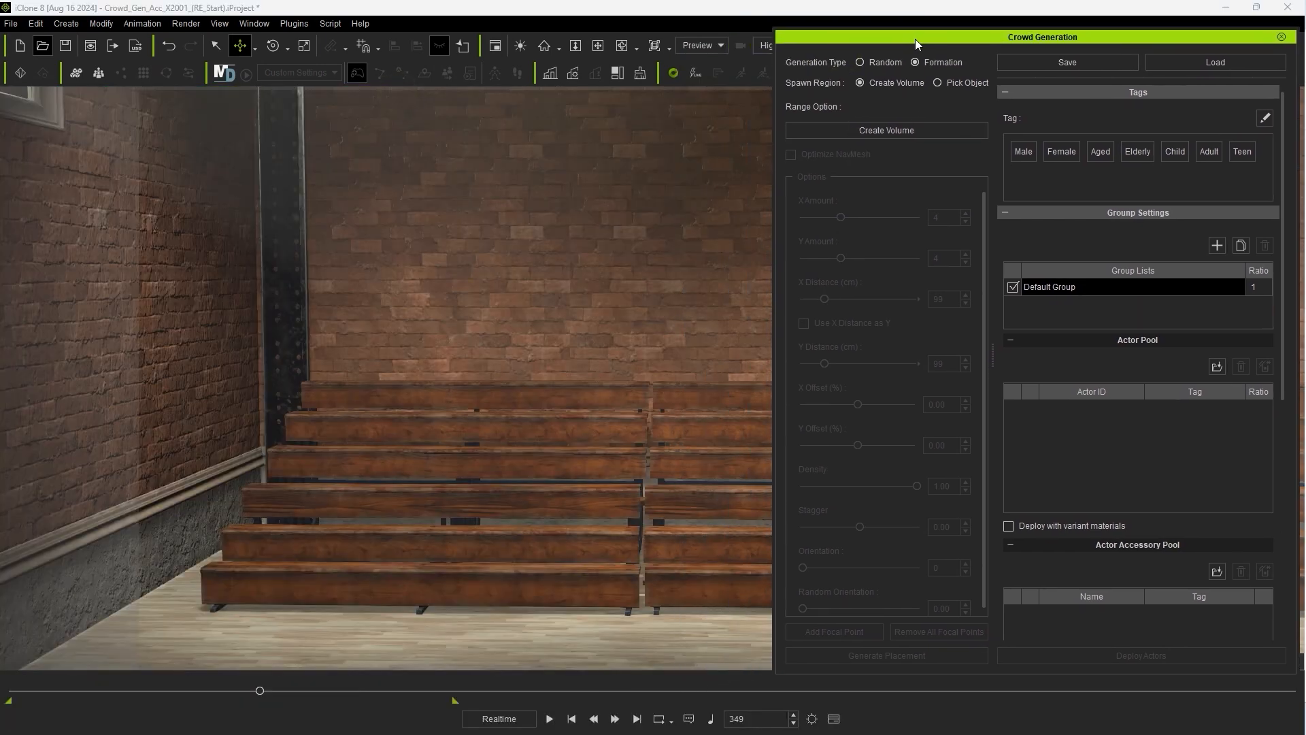
left_click(885, 131)
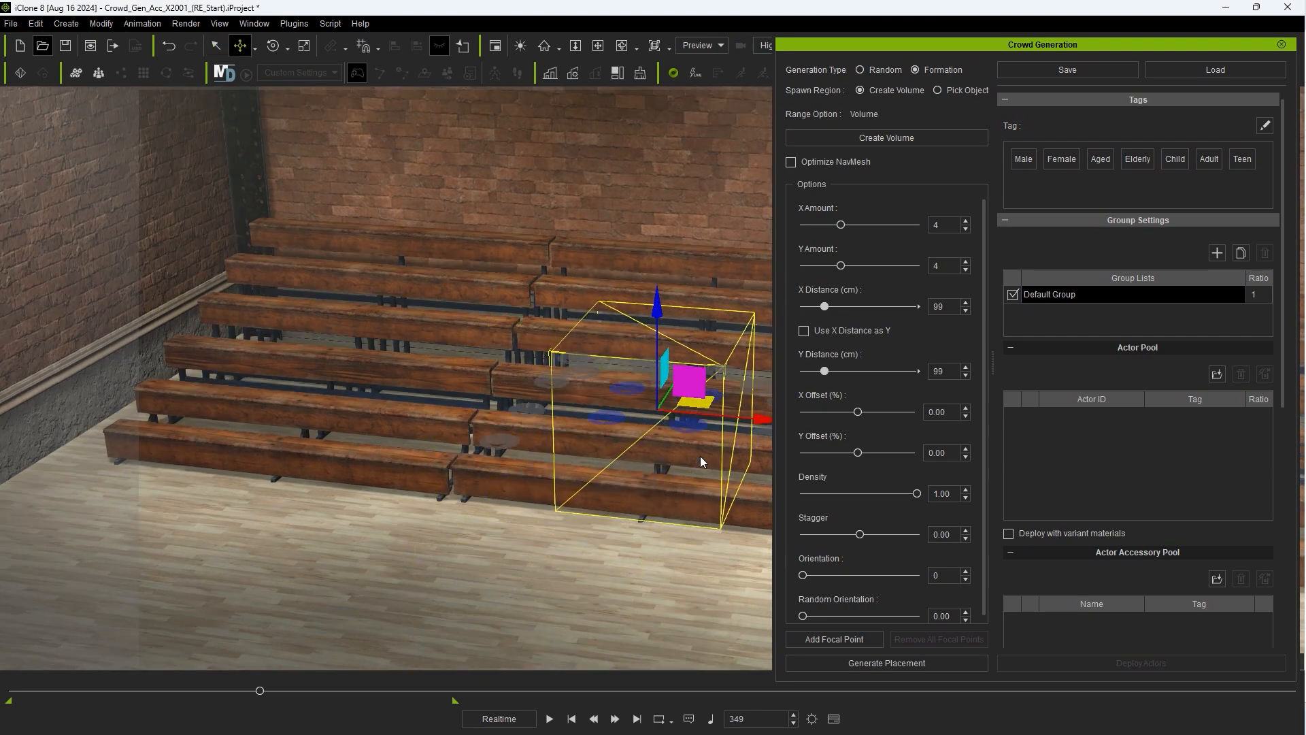
left_click_drag(856, 452, 826, 452)
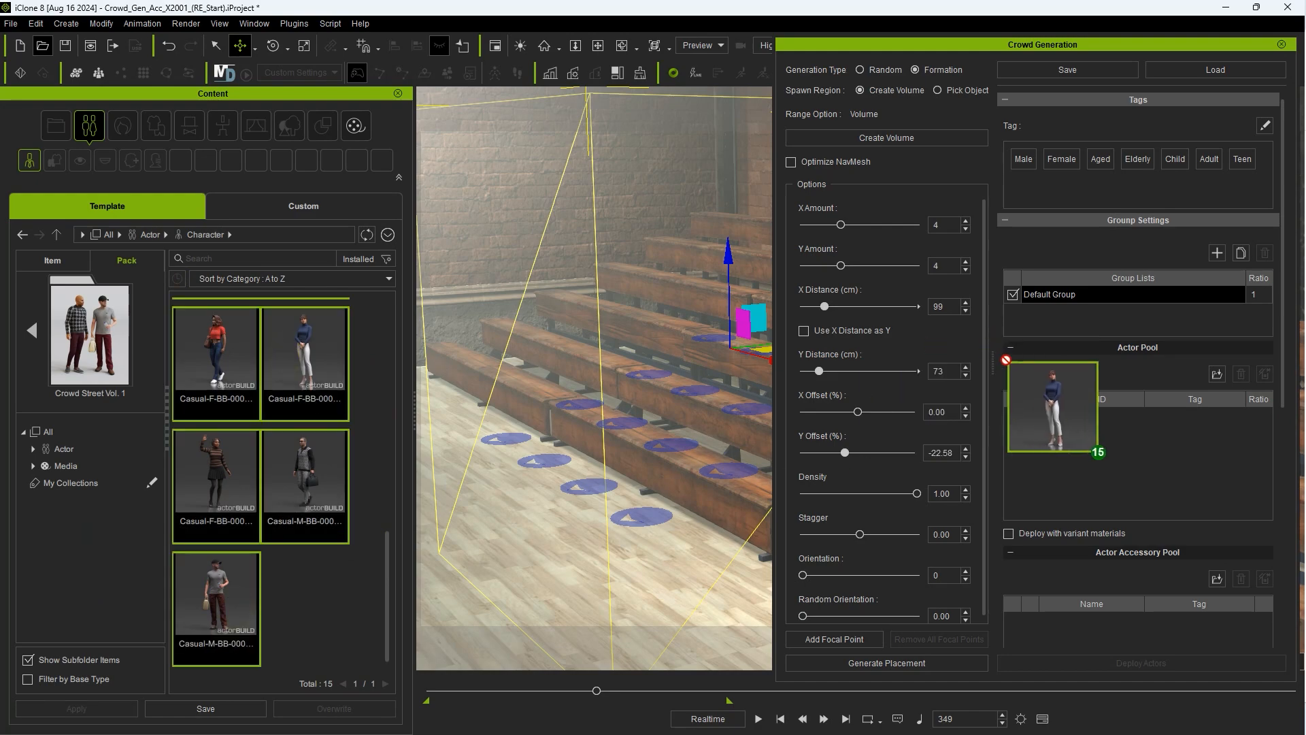
Pick the Star Headband from Custom > Accessory for the crowd's accessory pool.
left_click(304, 206)
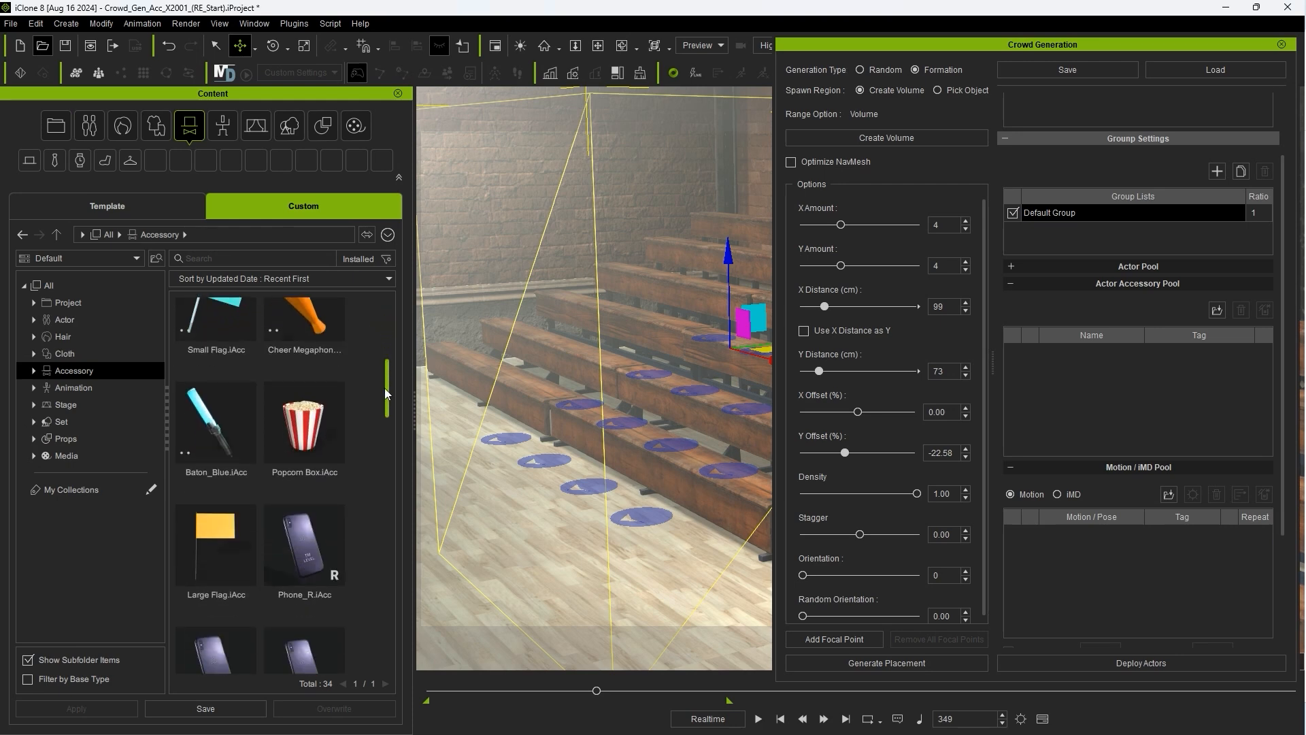
scroll("down", 3)
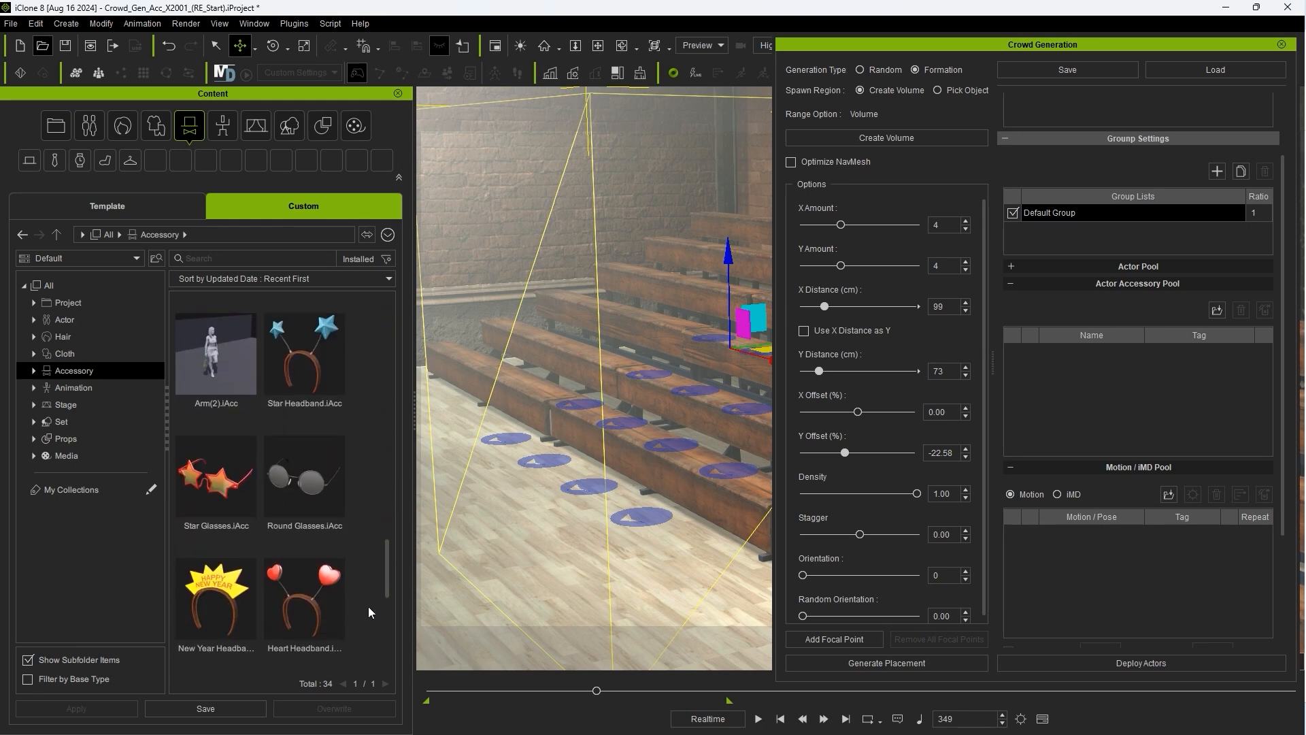
left_click(304, 354)
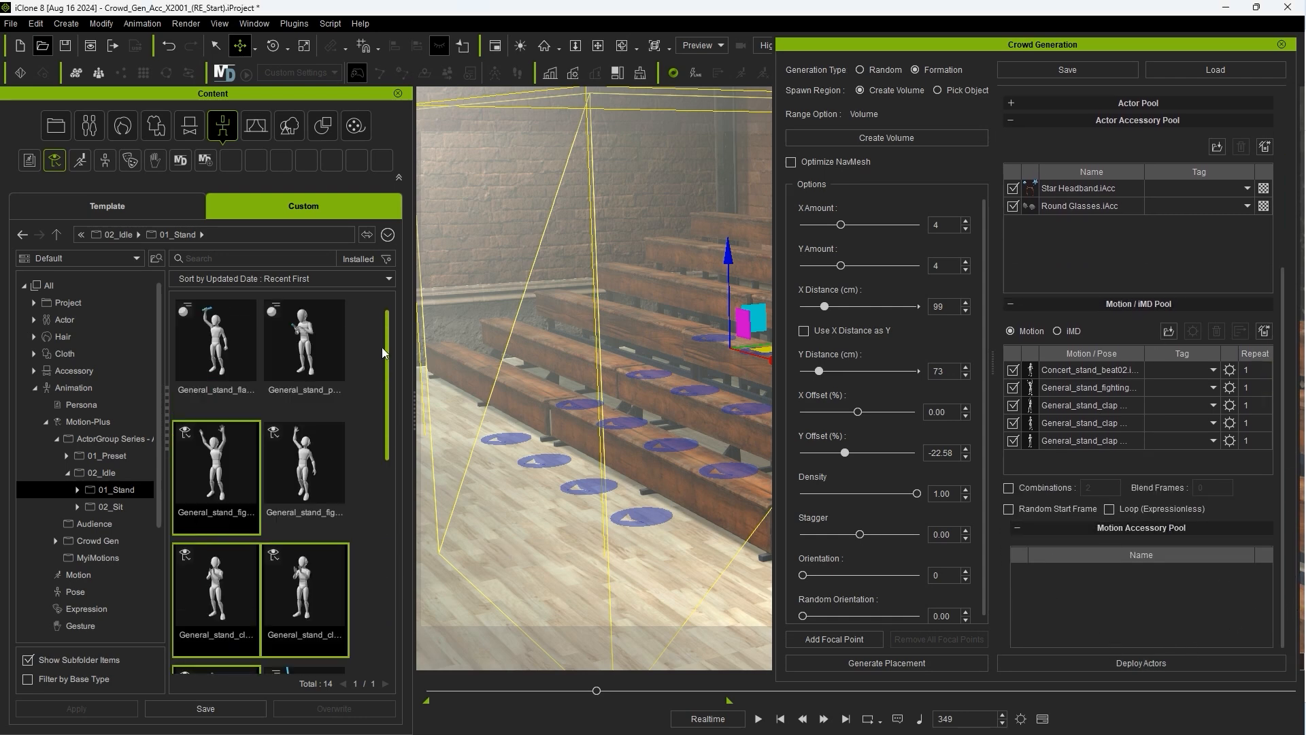
Deploy the actors onto the bleacher placement markers and let rendering finish.
left_click(1141, 663)
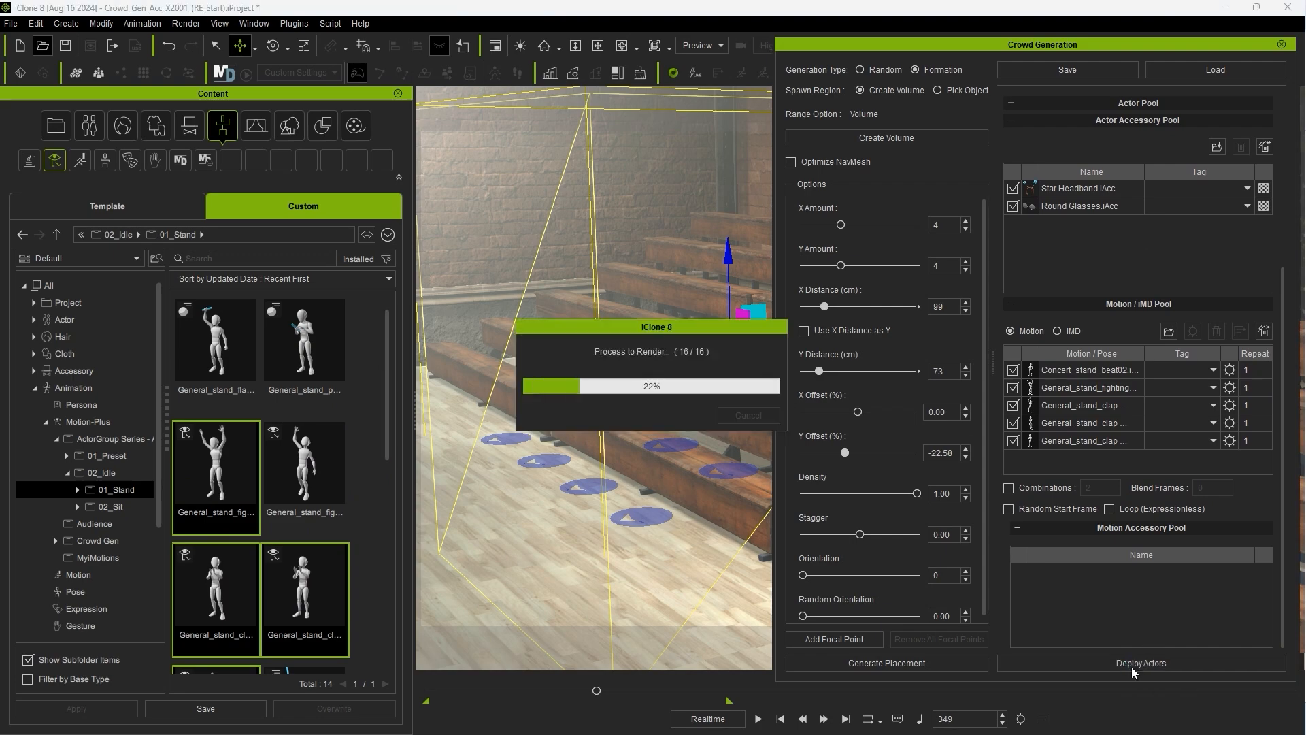
left_click(1138, 662)
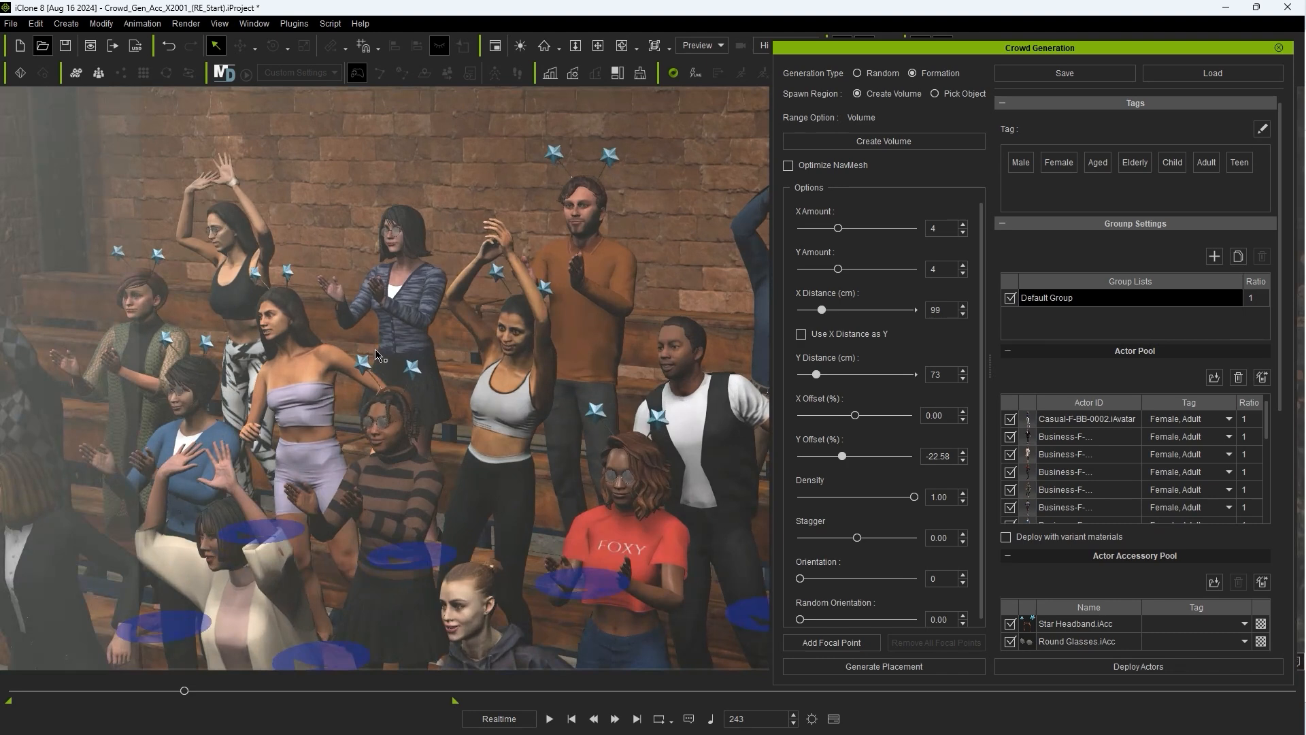
mouse_move(835, 399)
type("Female_Red")
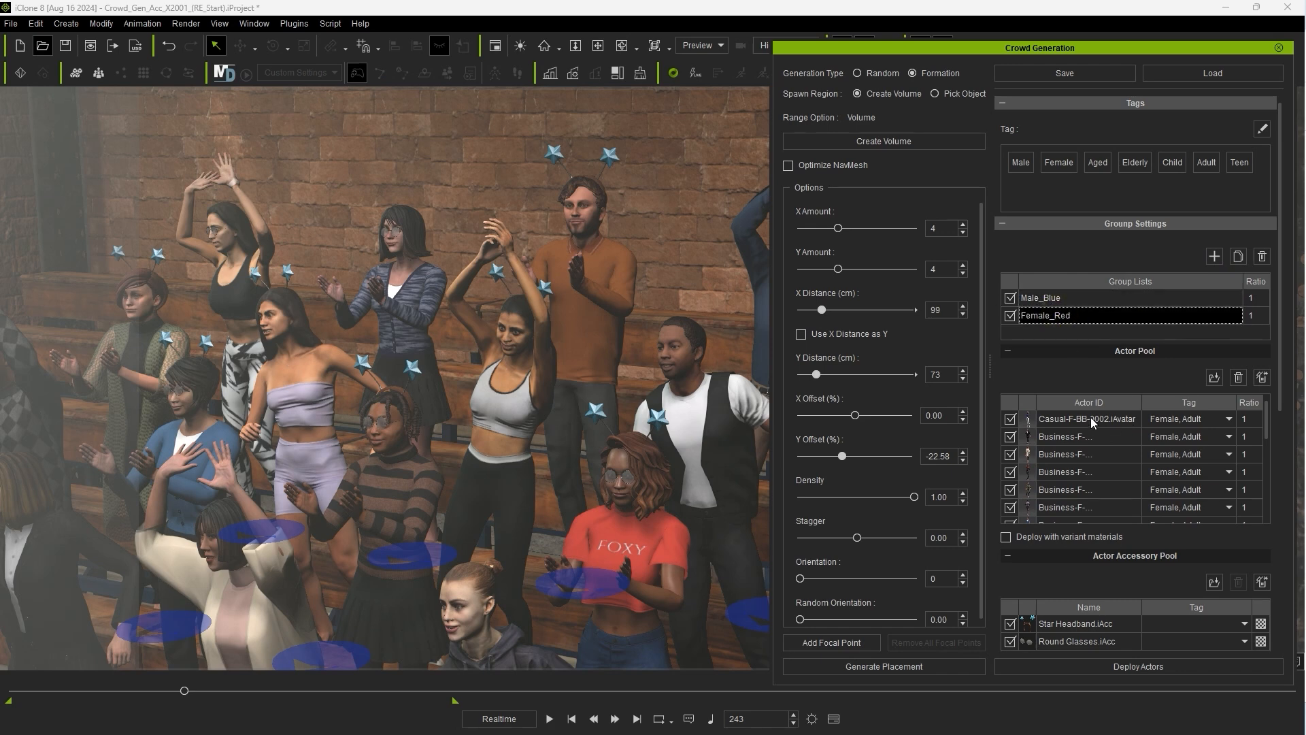
Select the Male_Blue group and scroll its Actor Pool to uncheck female actors.
left_click(1040, 298)
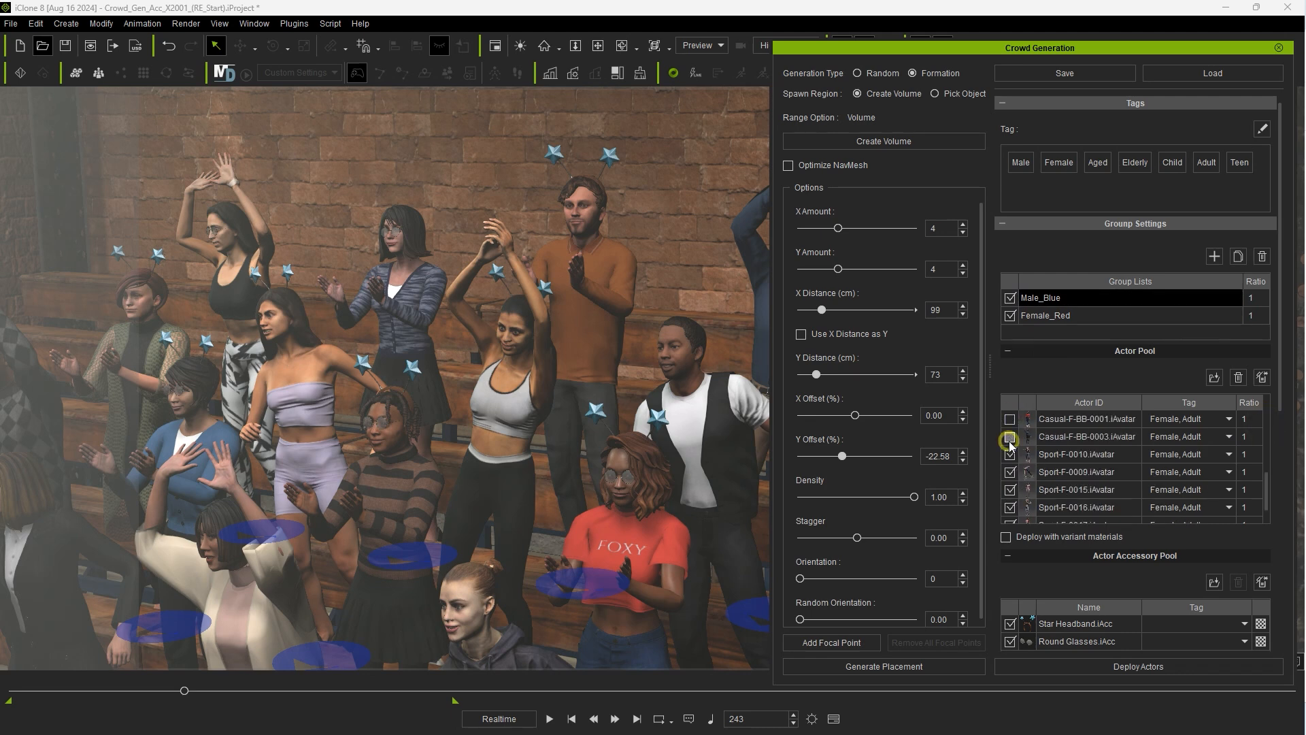
scroll("down", 3)
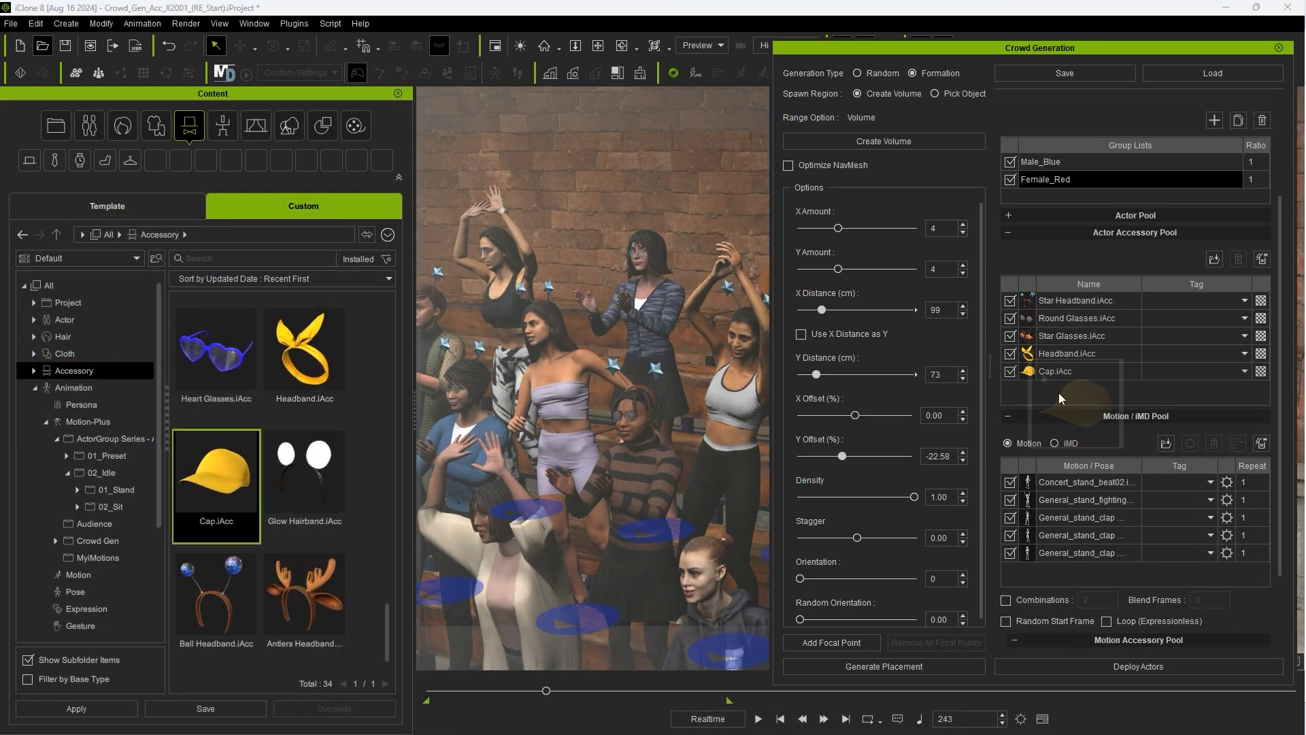
Remove the Star Headband, add the Heart Headband, and exclude Round Glasses from Female_Red.
right_click(215, 475)
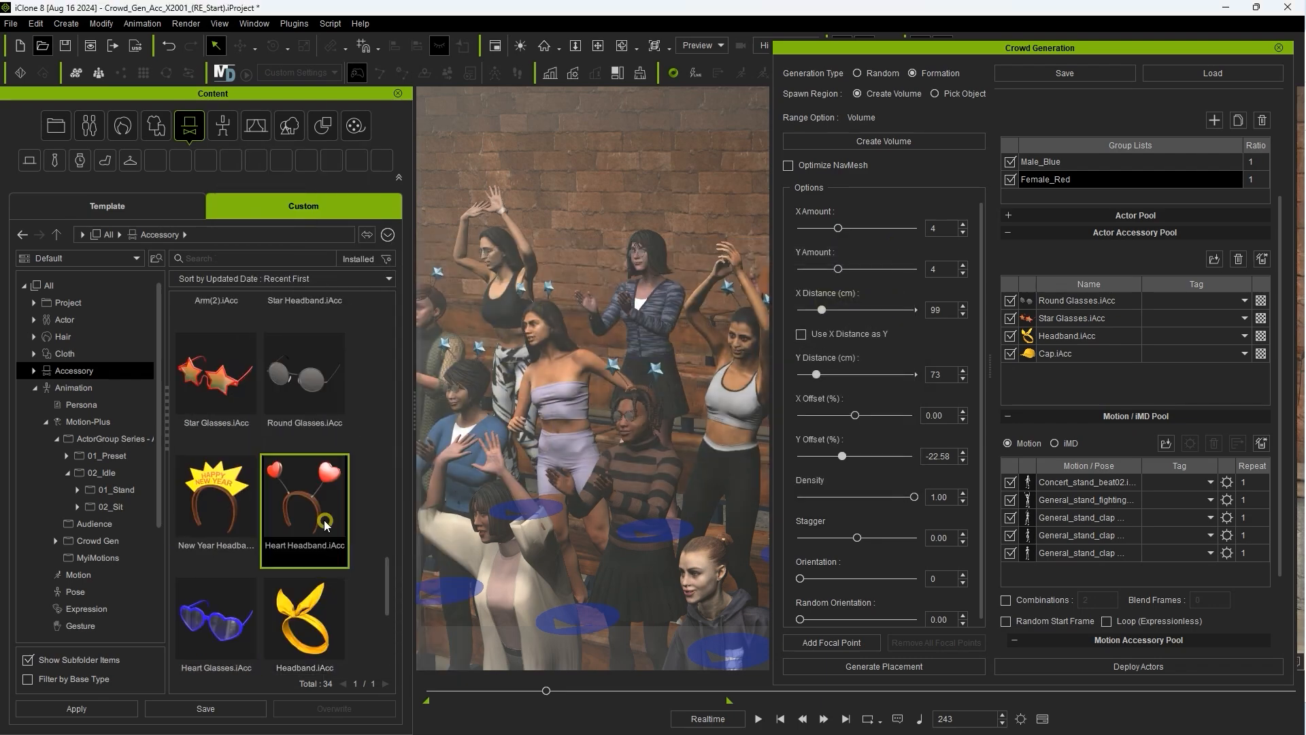
double_click(303, 509)
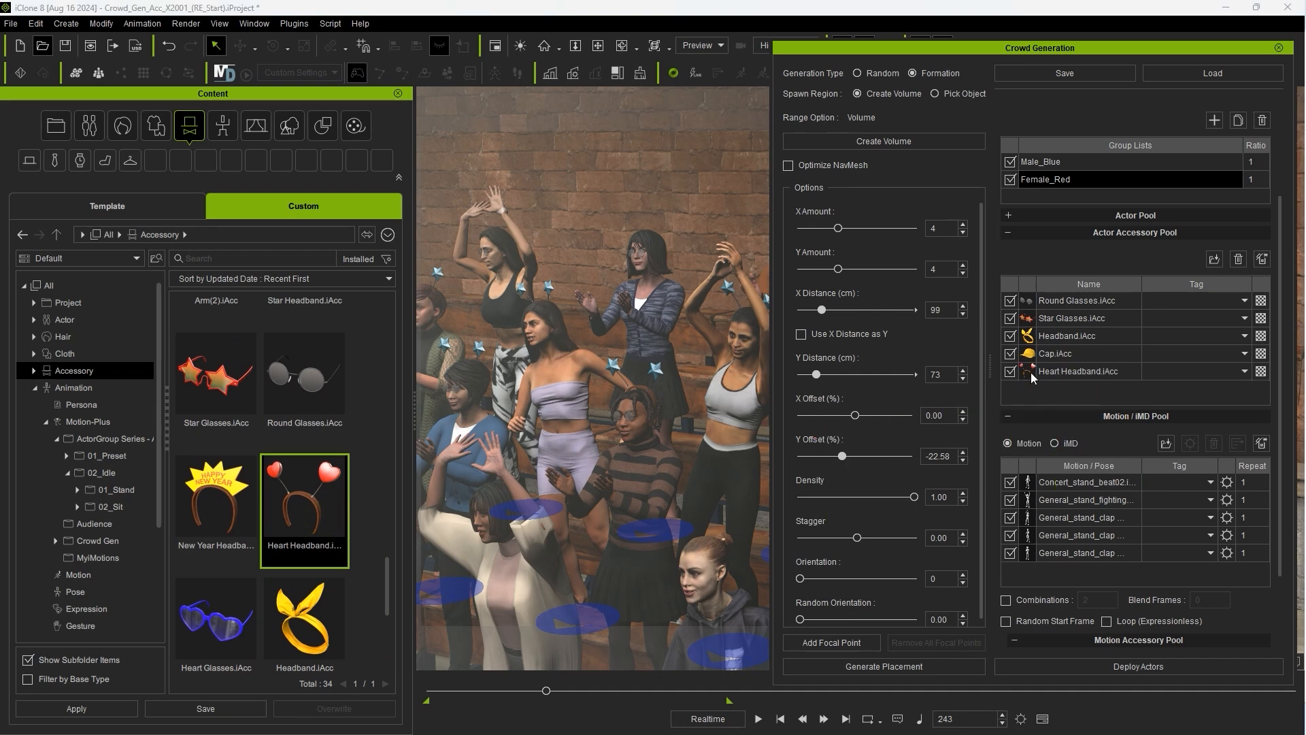
mouse_move(1091, 390)
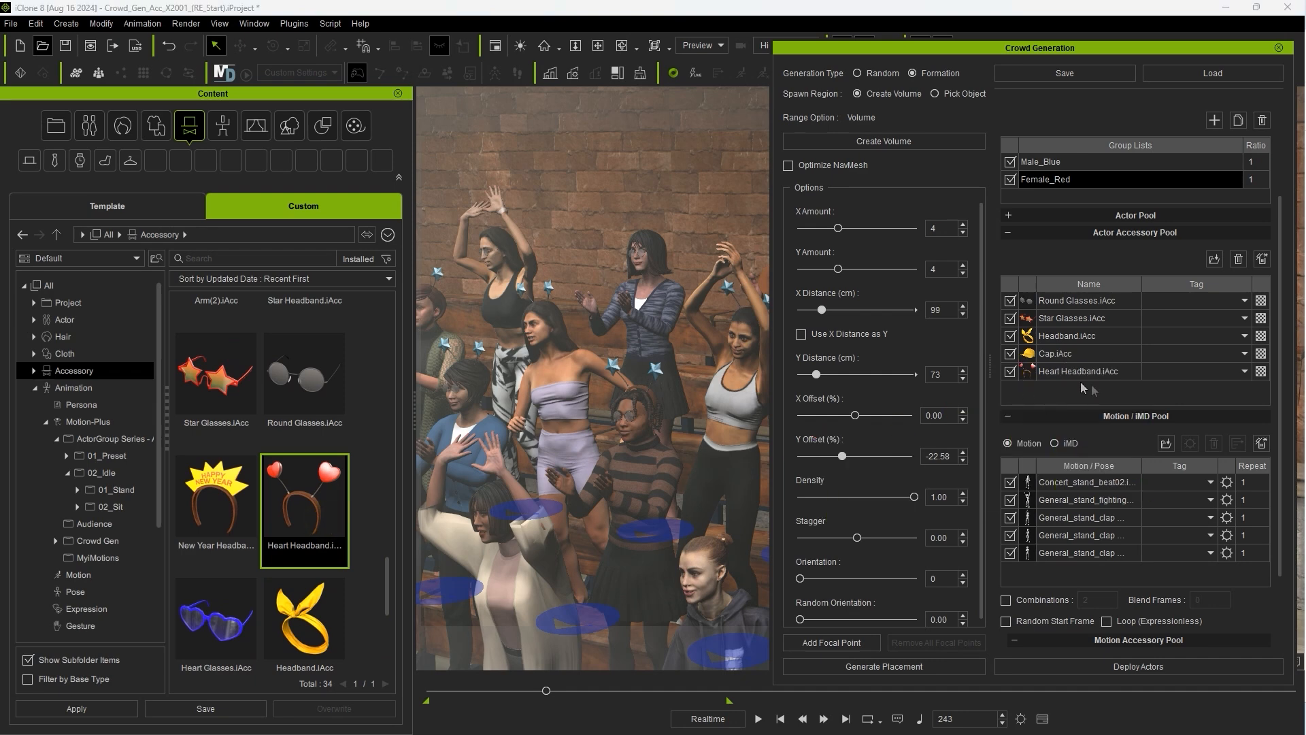
mouse_move(1085, 310)
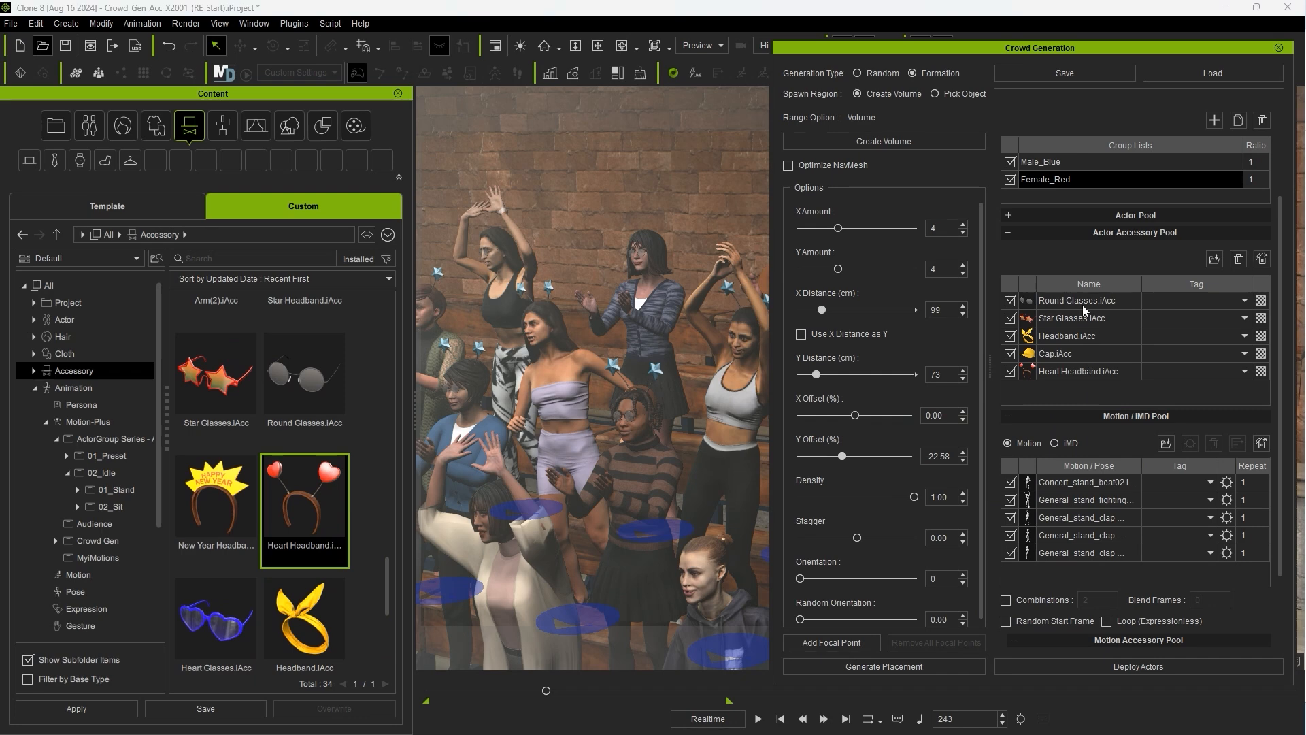
left_click(1011, 299)
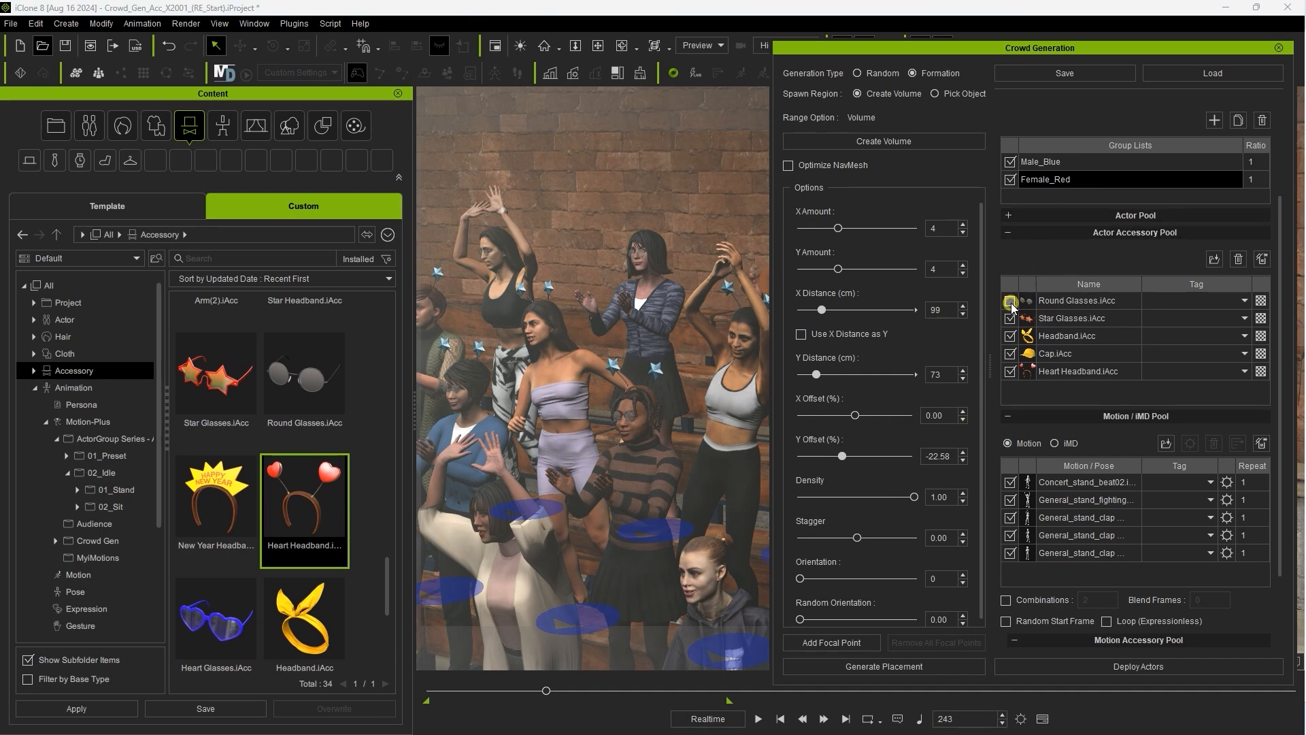
left_click(1010, 300)
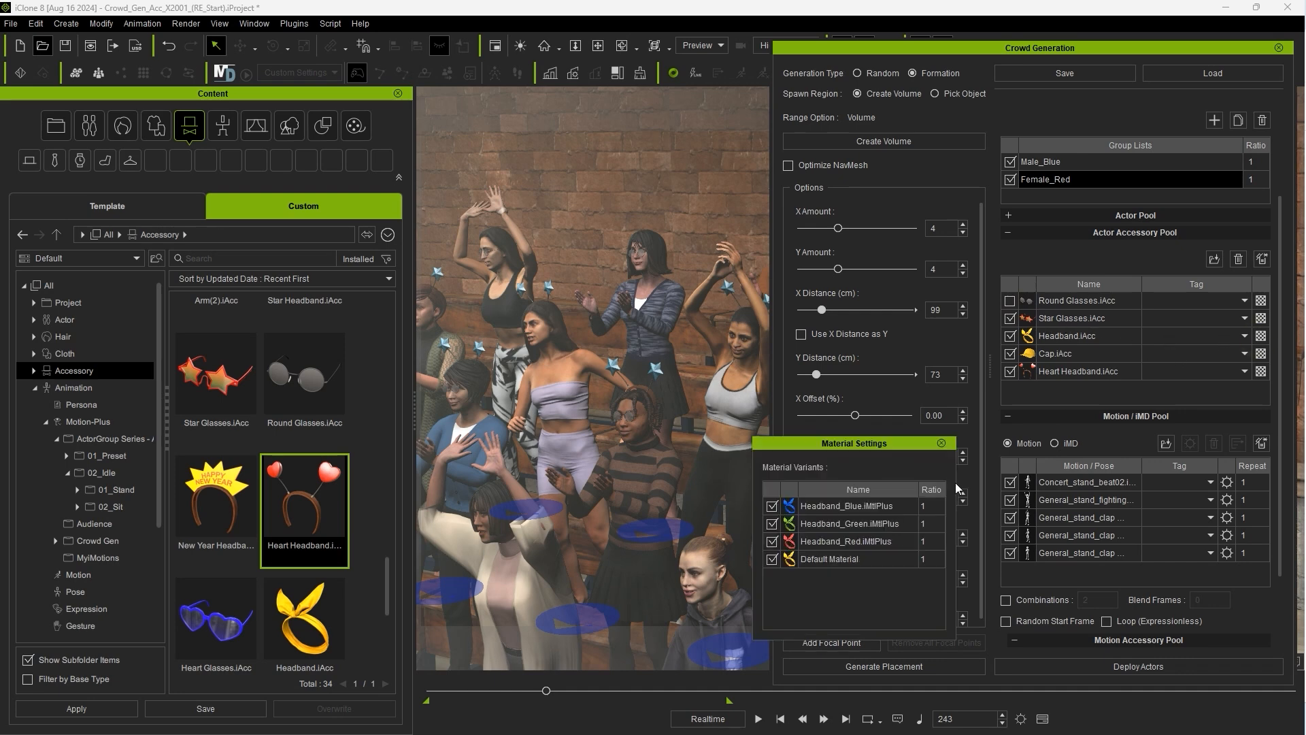
Exclude the default heart headband and cap materials and adjust their colour variant settings.
left_click(770, 559)
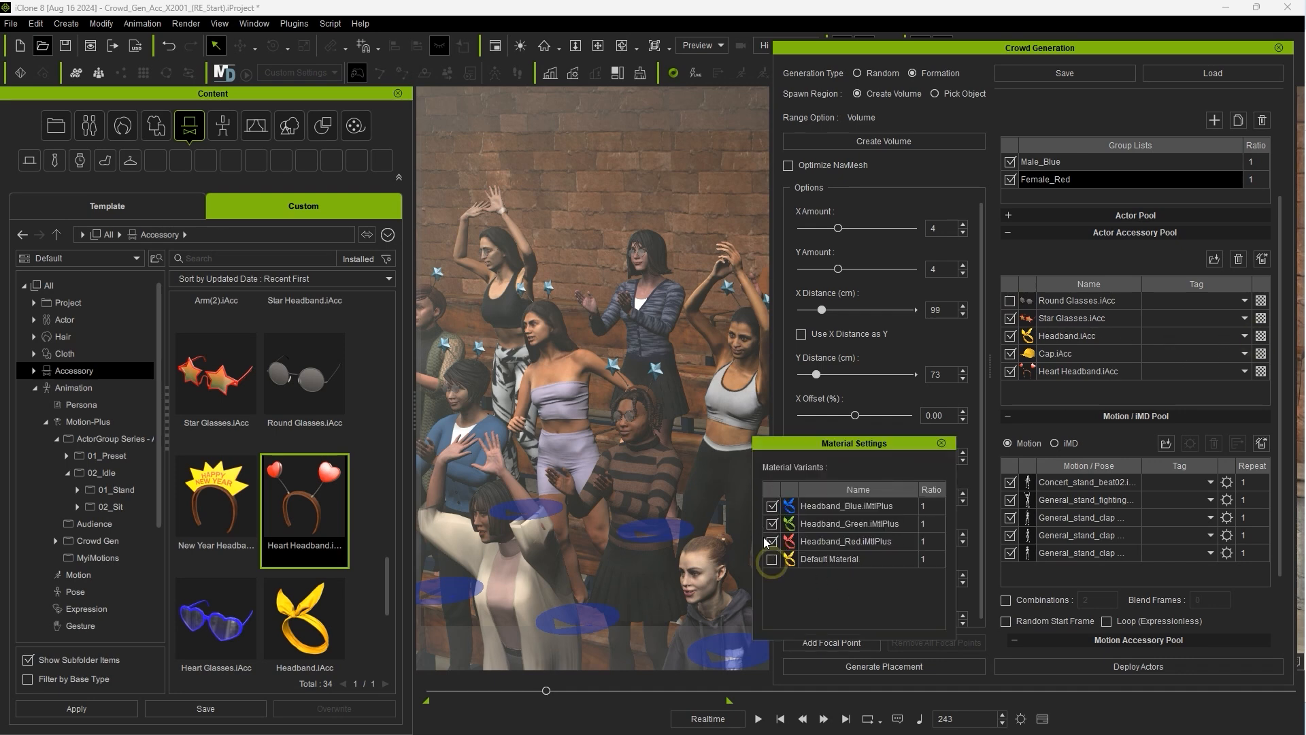
left_click(771, 542)
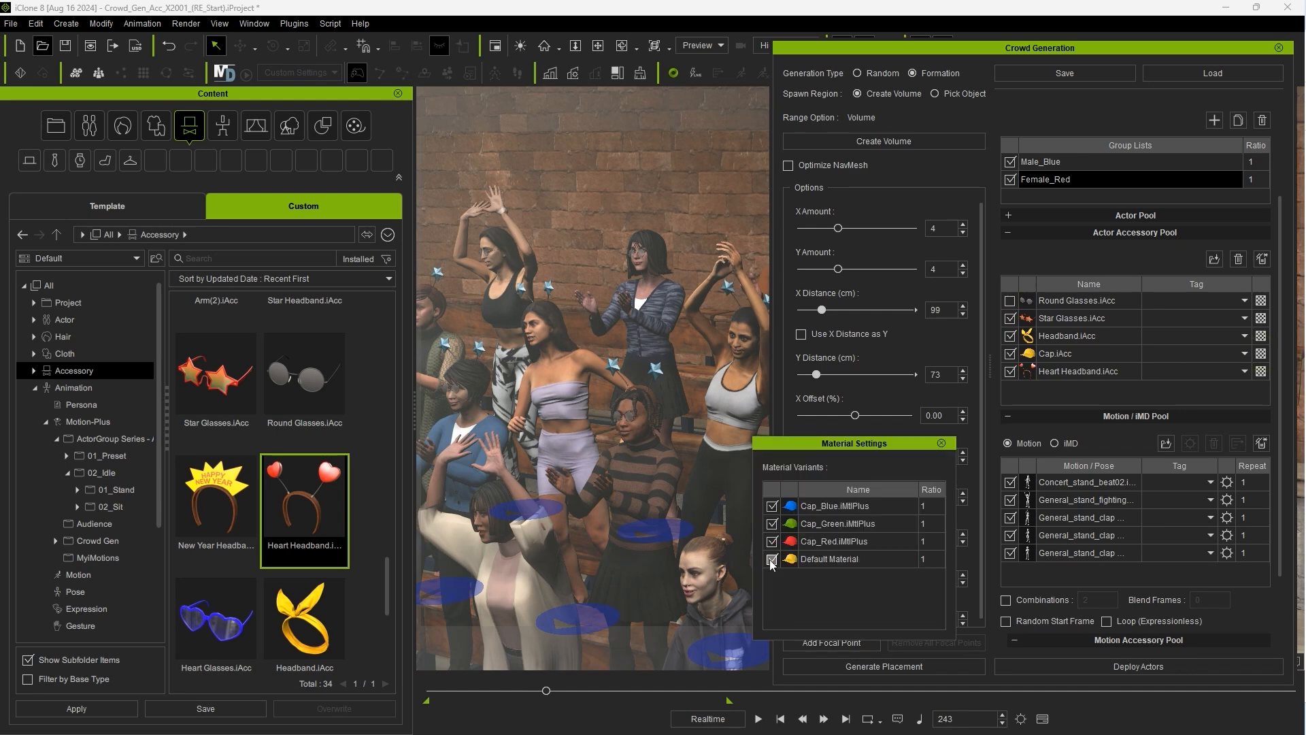
left_click(941, 443)
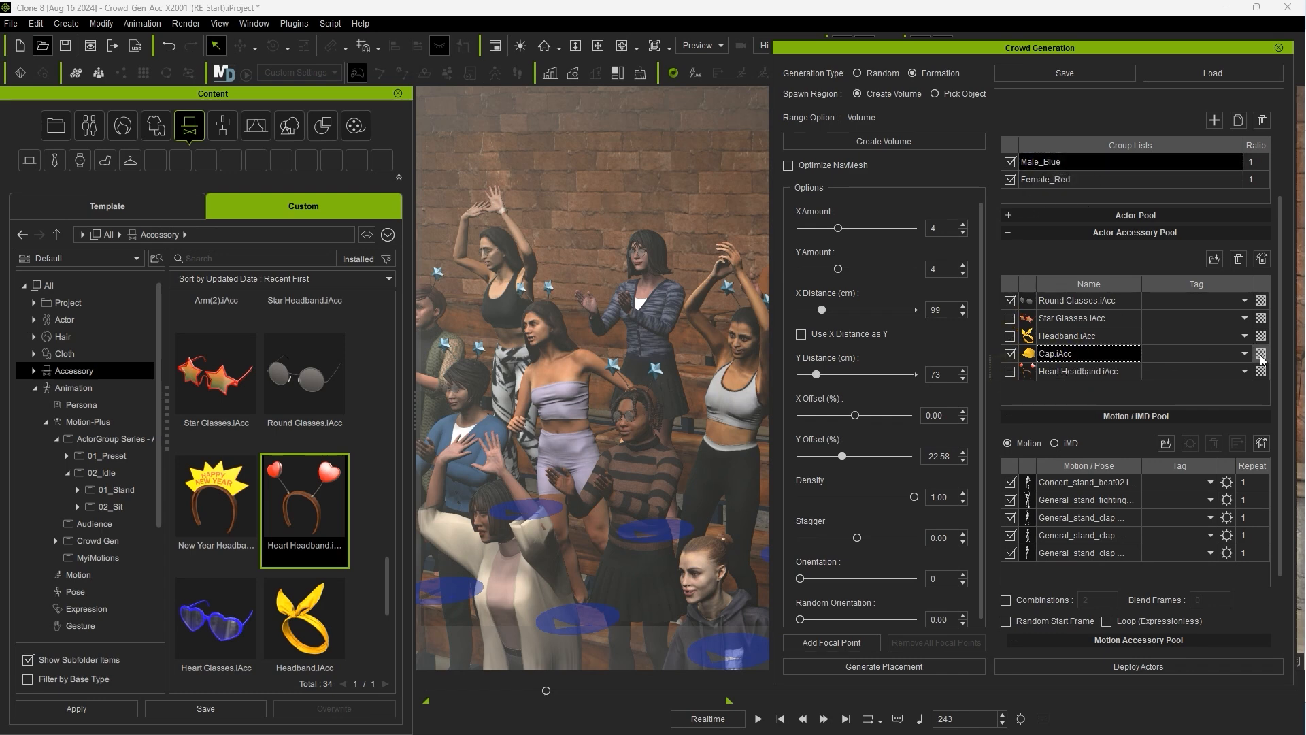
left_click(1261, 354)
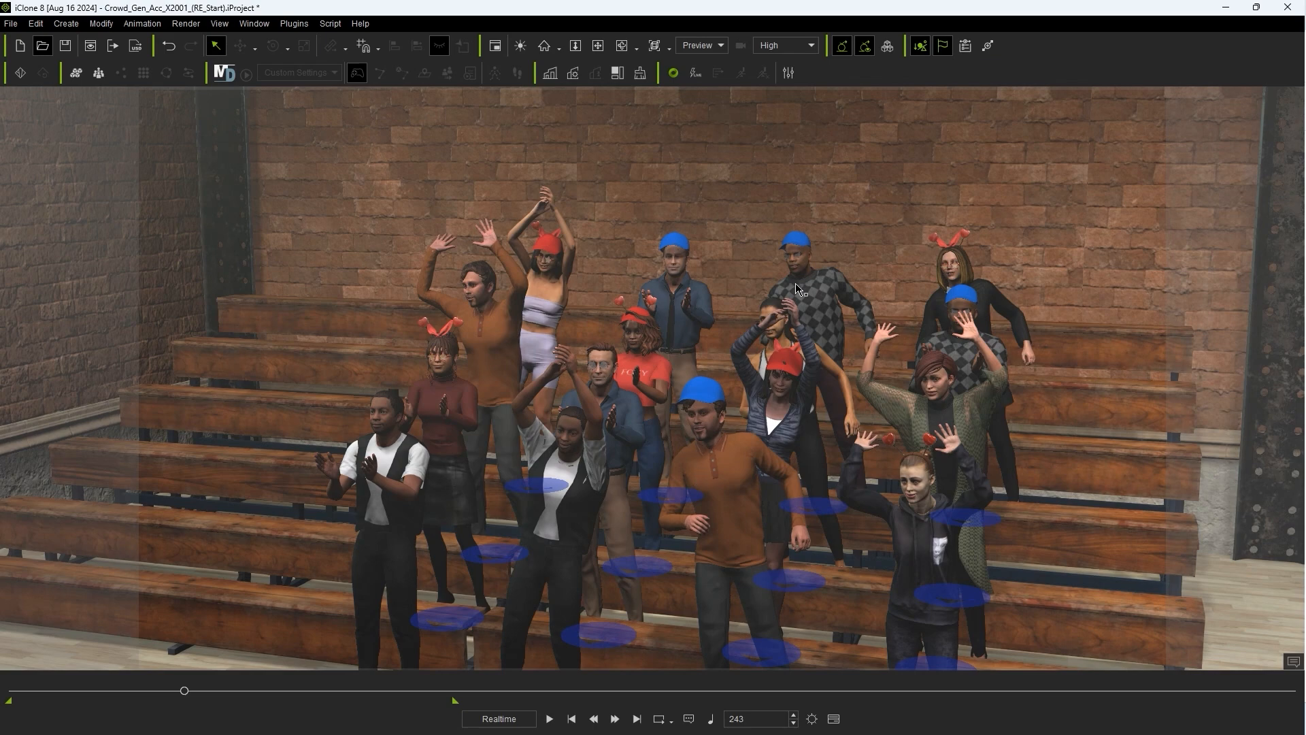
mouse_move(596, 377)
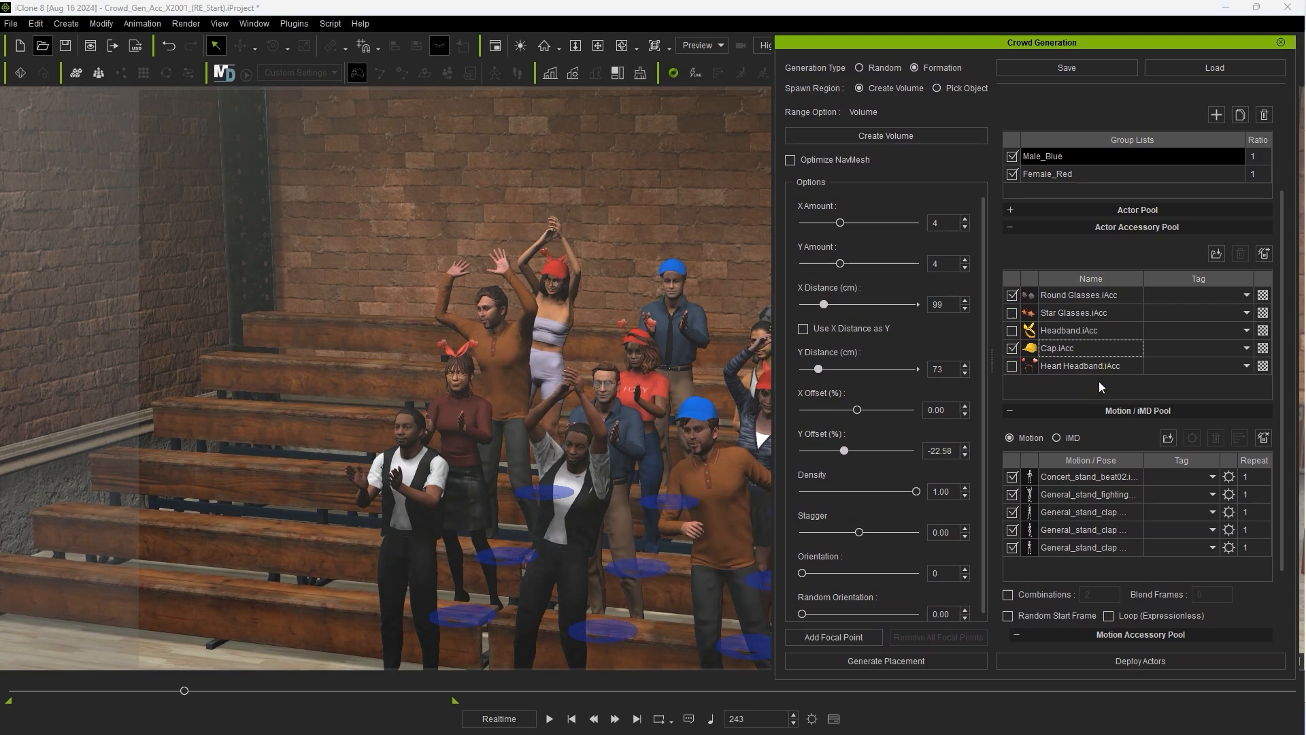
Duplicate Female_Red, toggle its Headband and Cap accessories, and bring up the MyMotions library.
left_click(1240, 114)
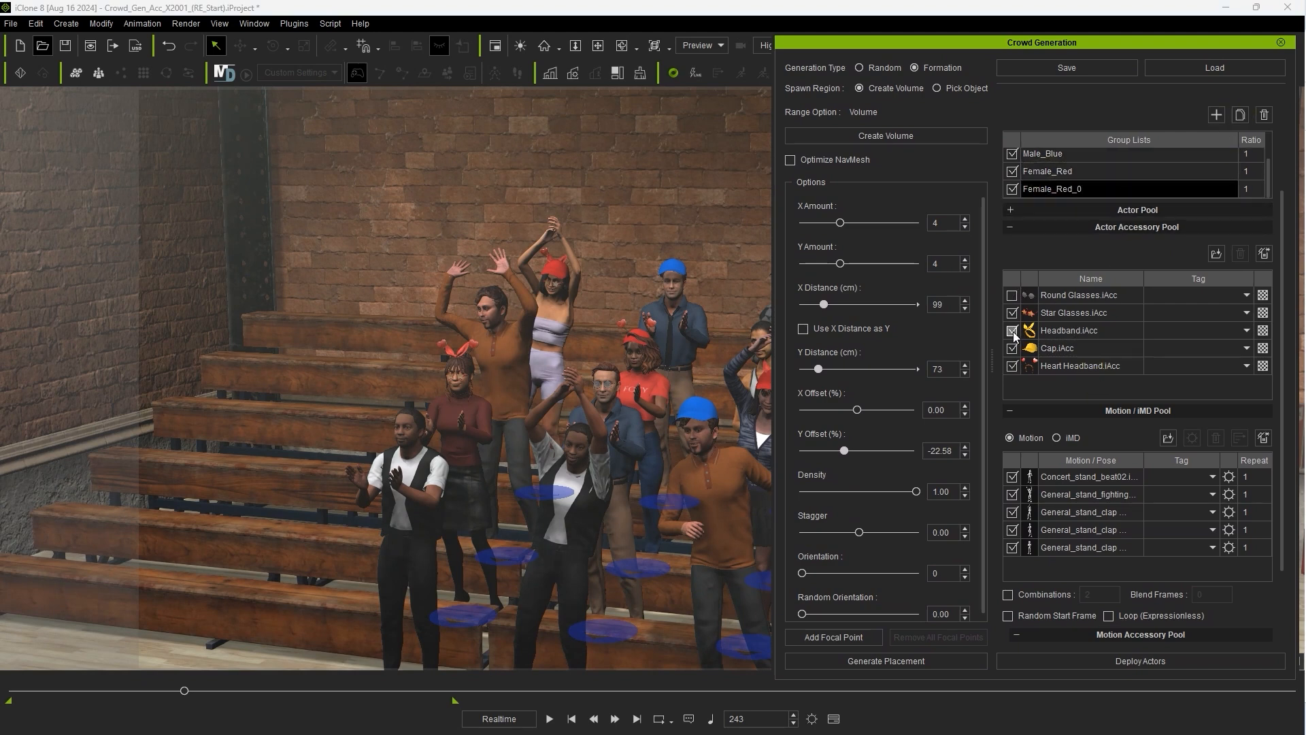
left_click(1013, 329)
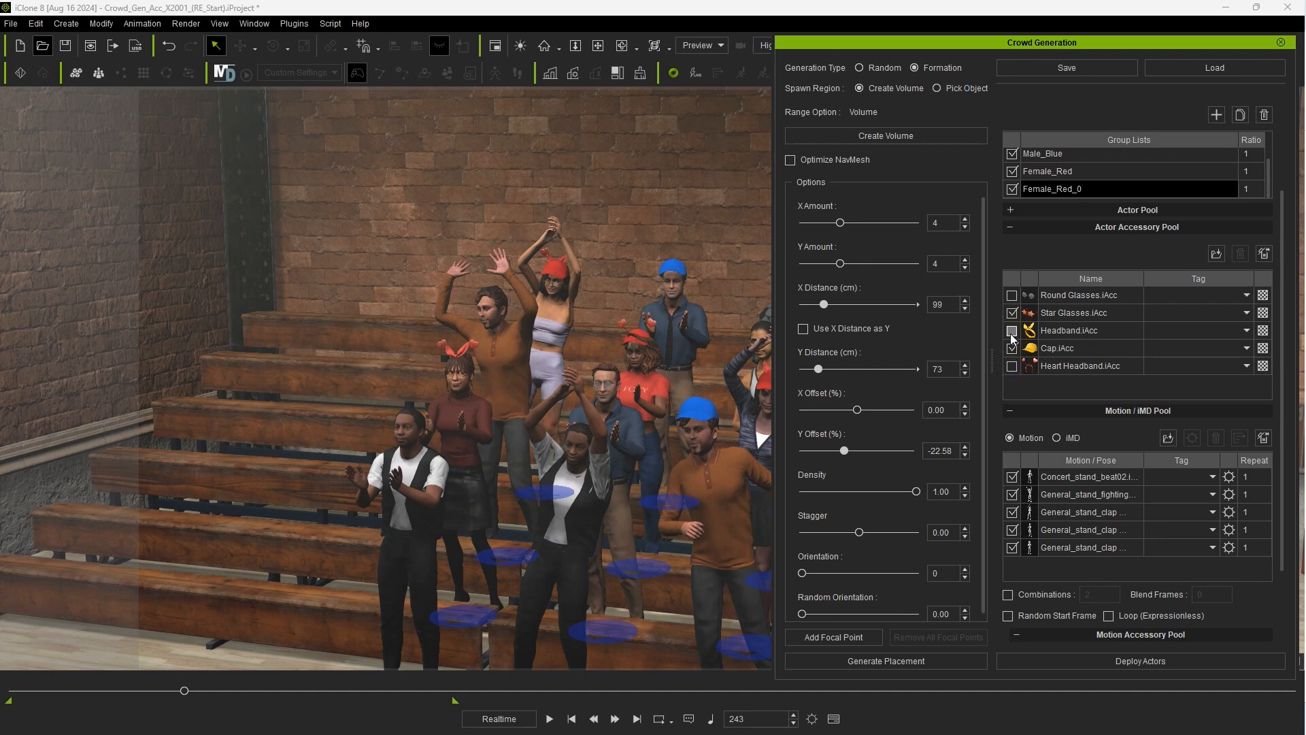
double_click(1056, 347)
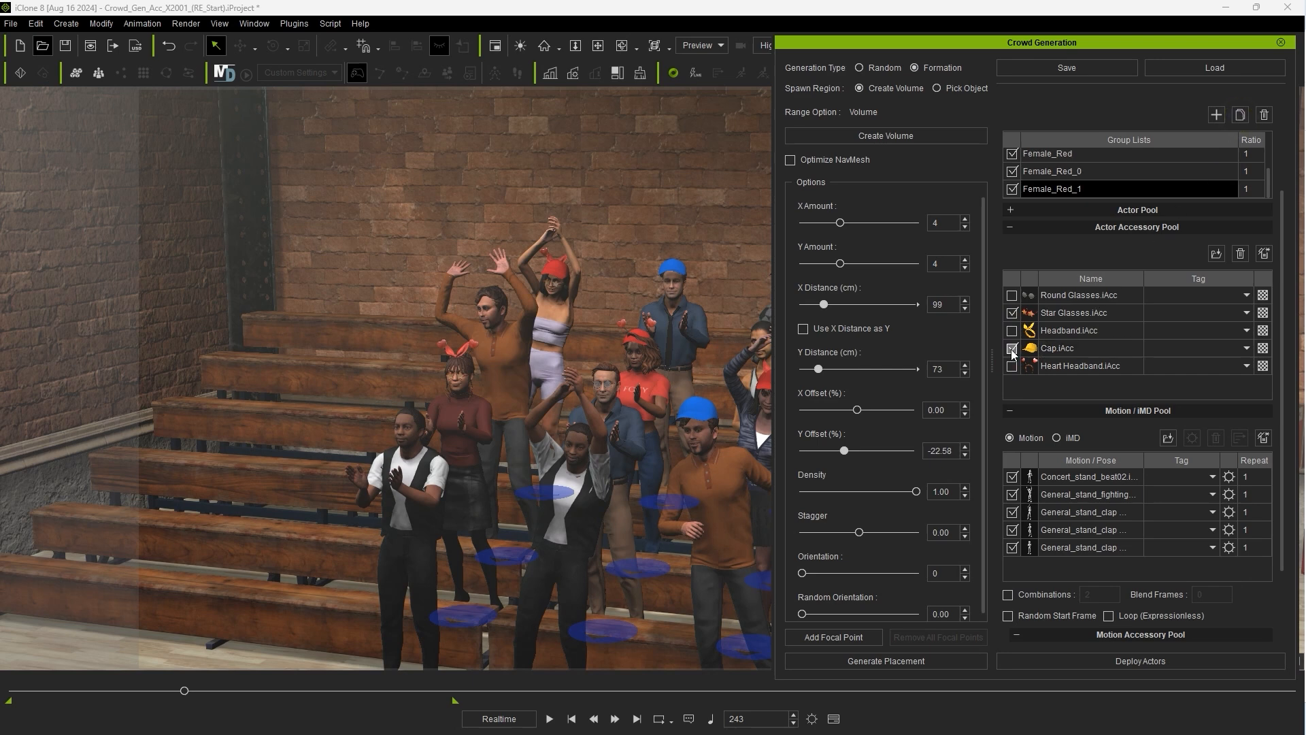
left_click(1013, 347)
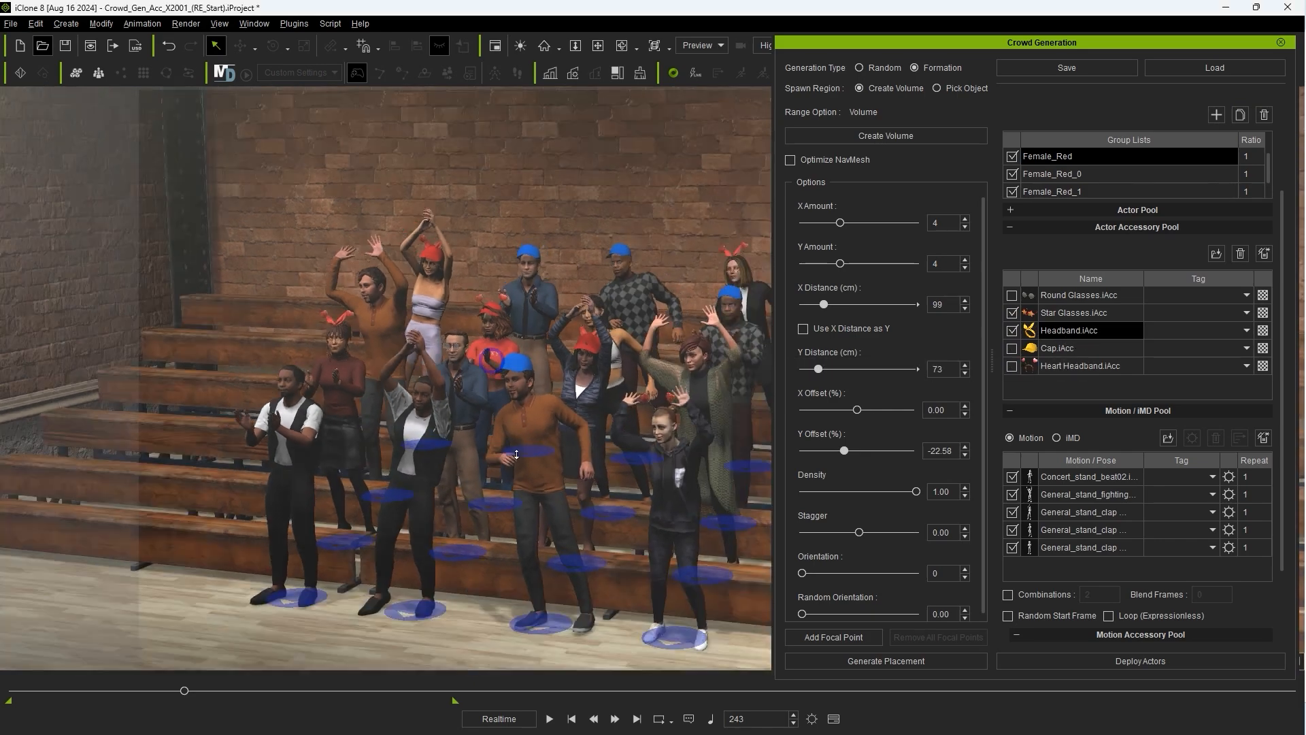
left_click(885, 662)
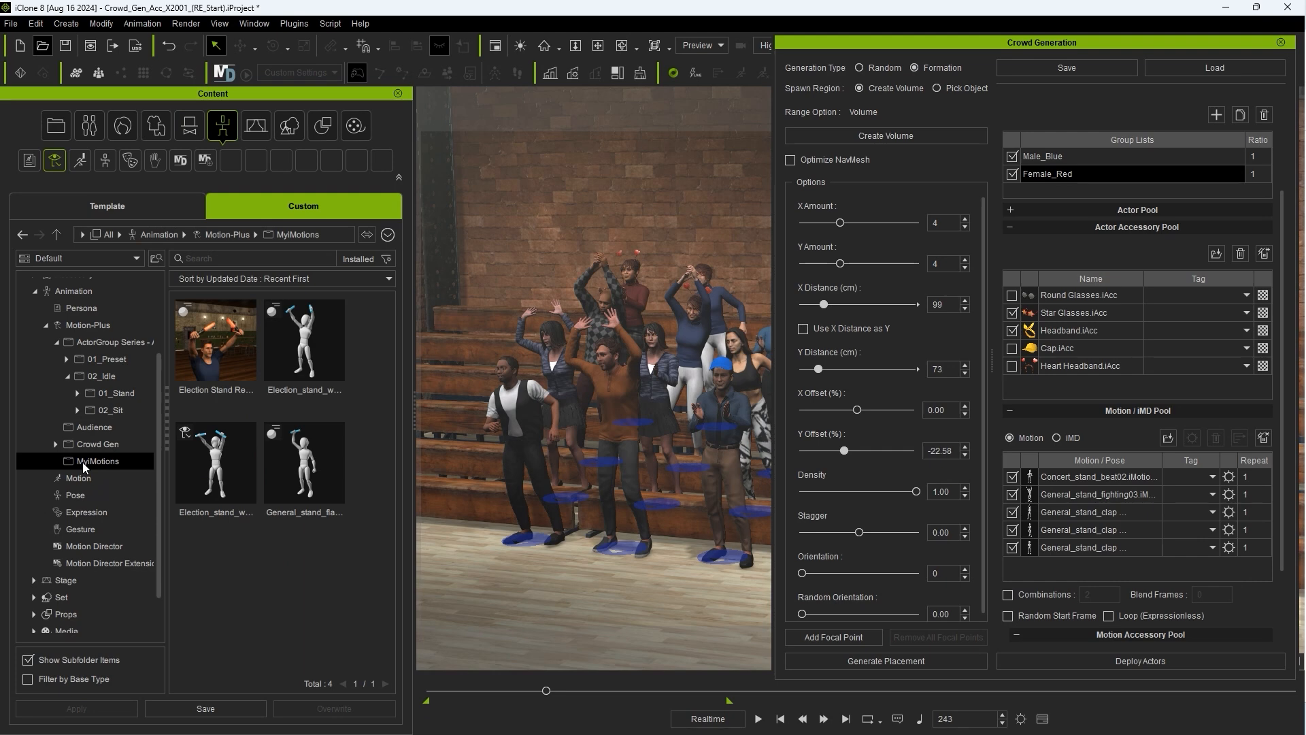
Include Female_Red, add the MyMotions election clips to the pool and pick the Baton_Blue accessory.
left_click(304, 463)
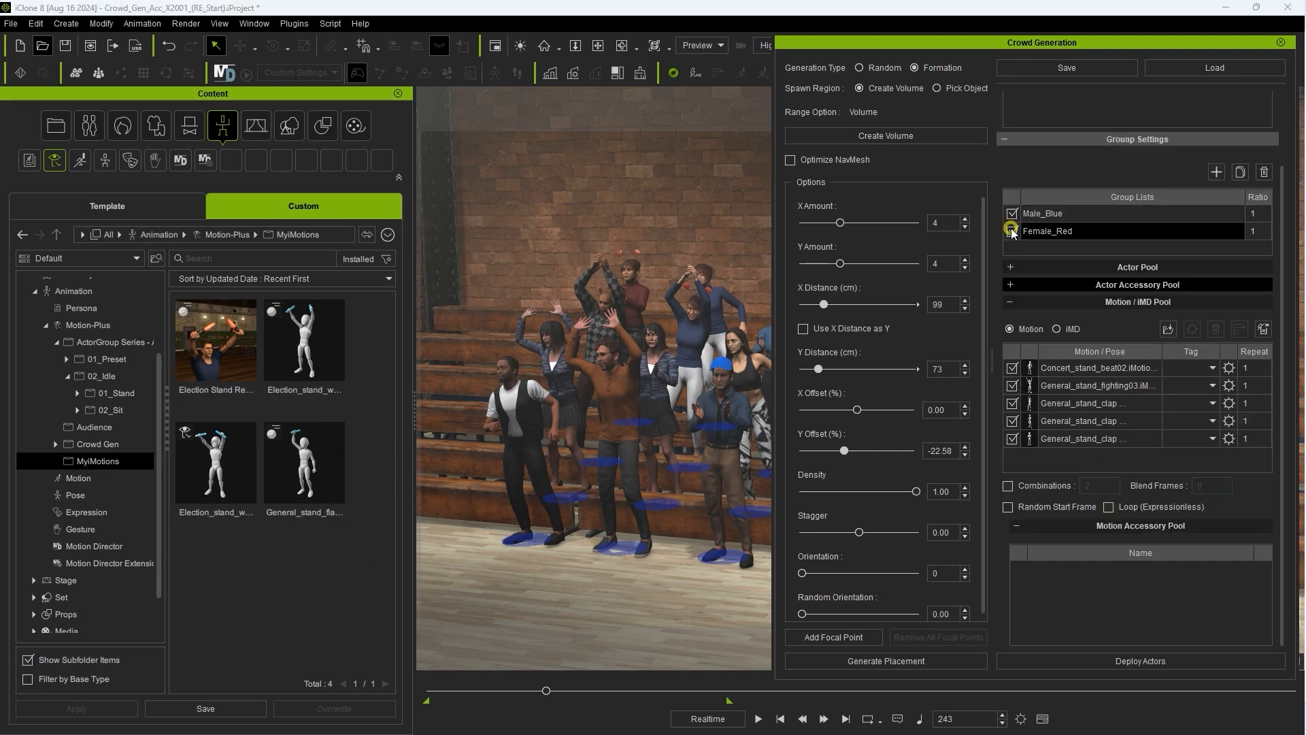
left_click(1013, 231)
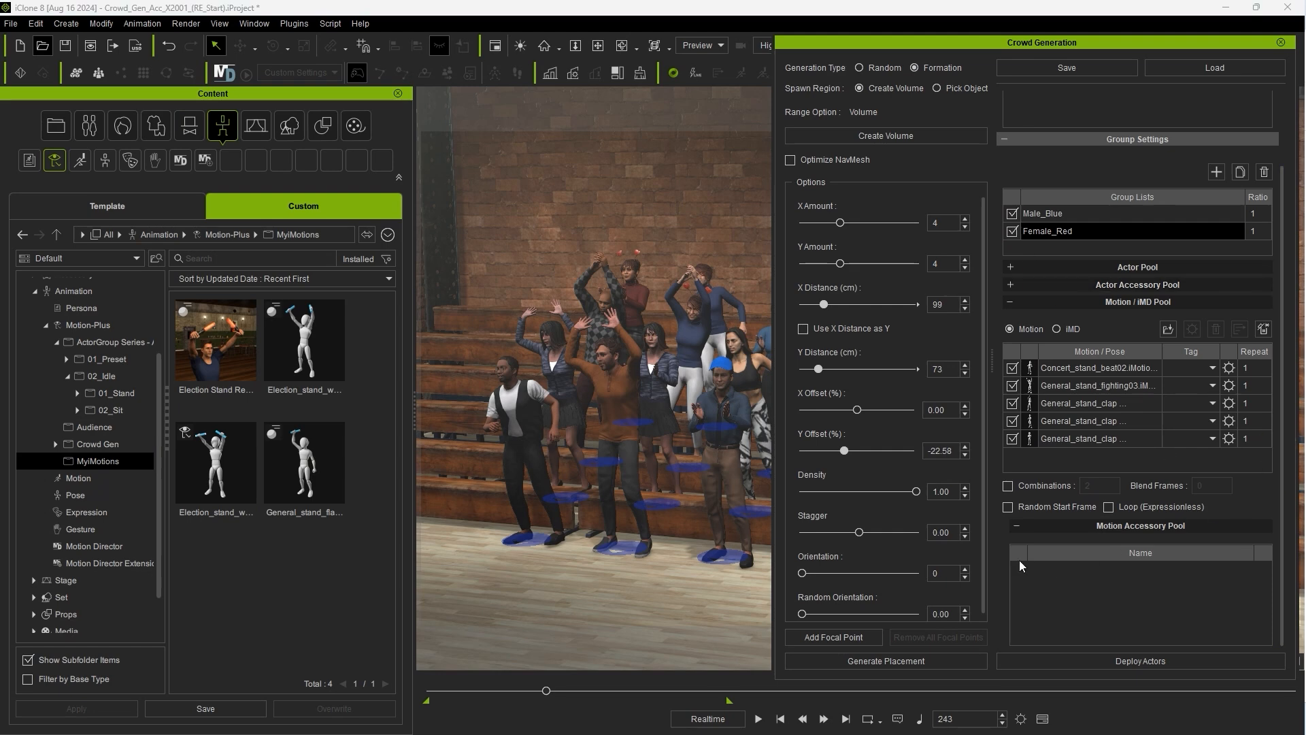
left_click(215, 340)
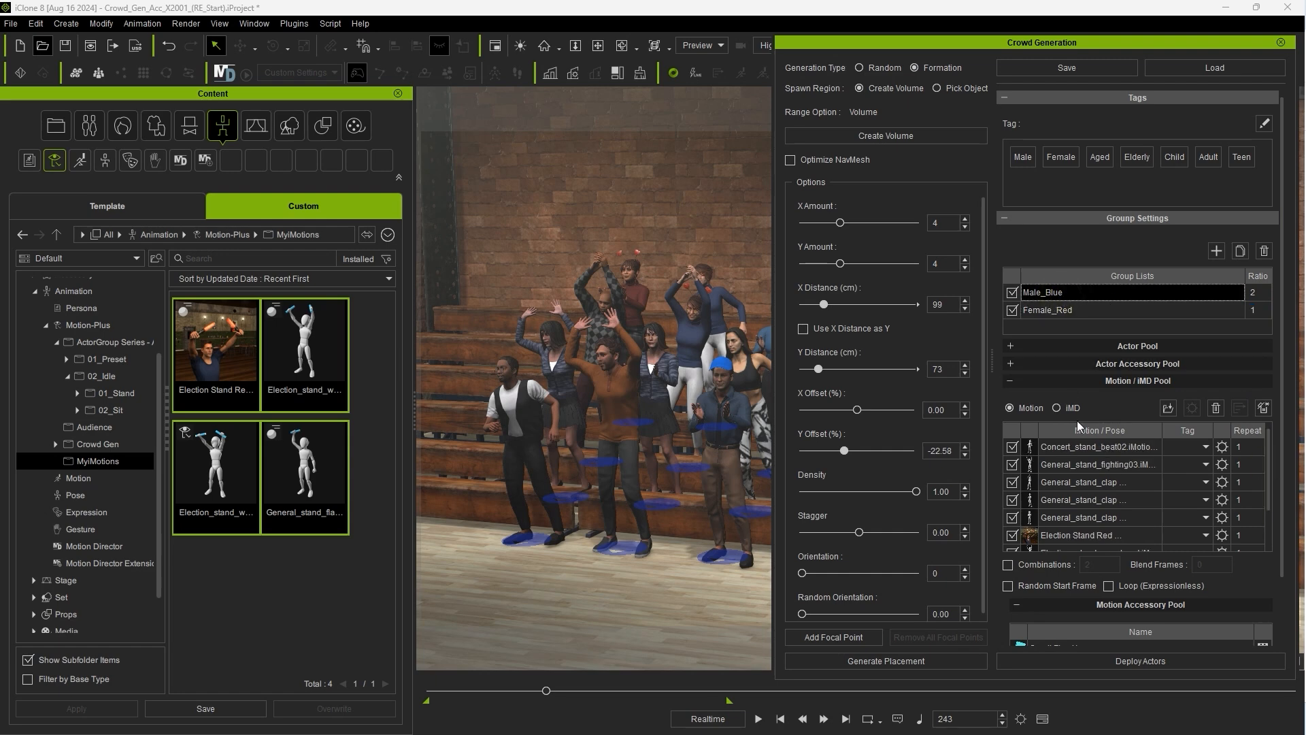
scroll("down", 3)
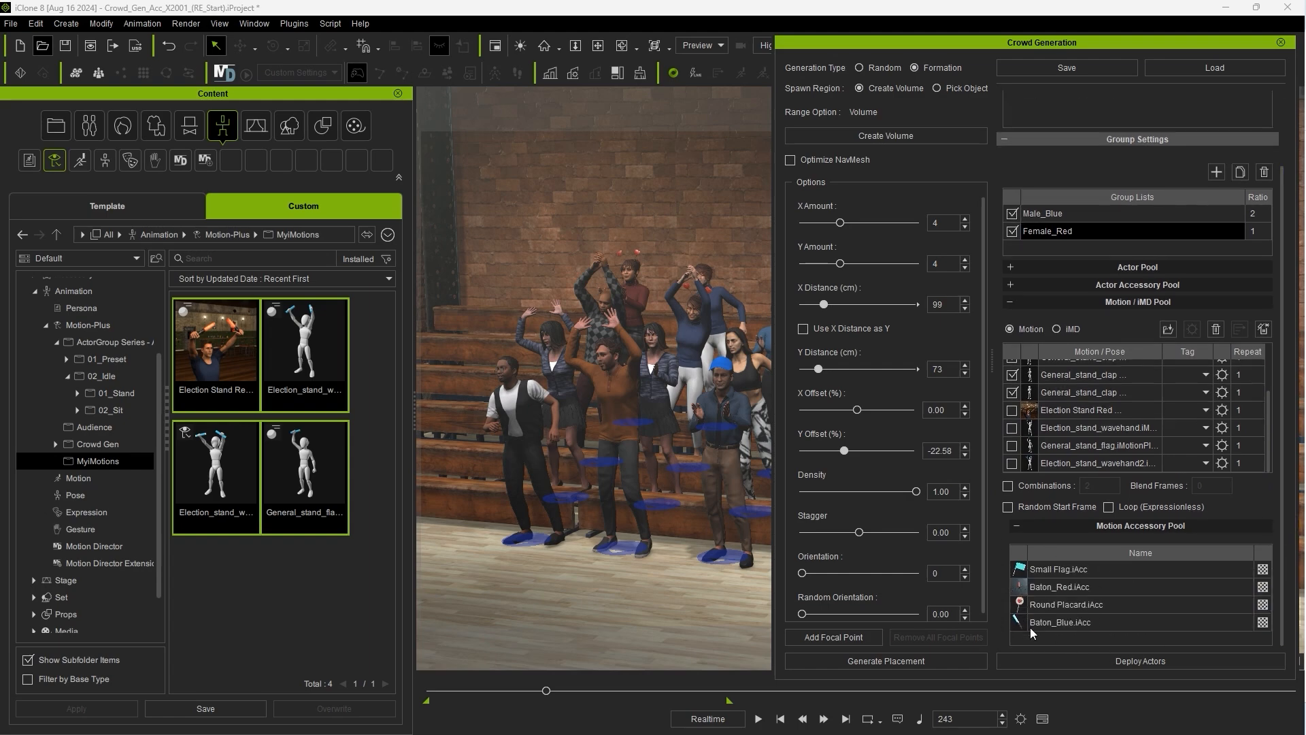
left_click(1139, 662)
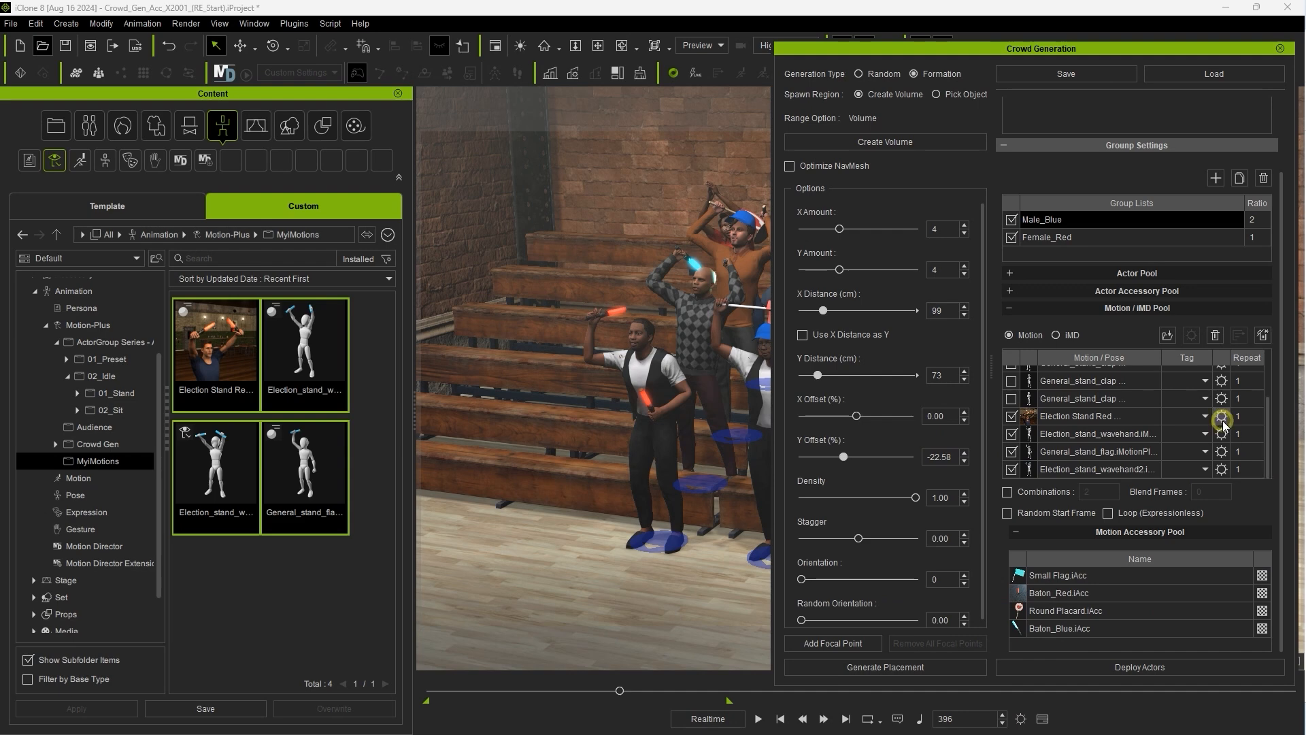
Open the accessory pairing for the Election Stand Red motion.
left_click(1222, 416)
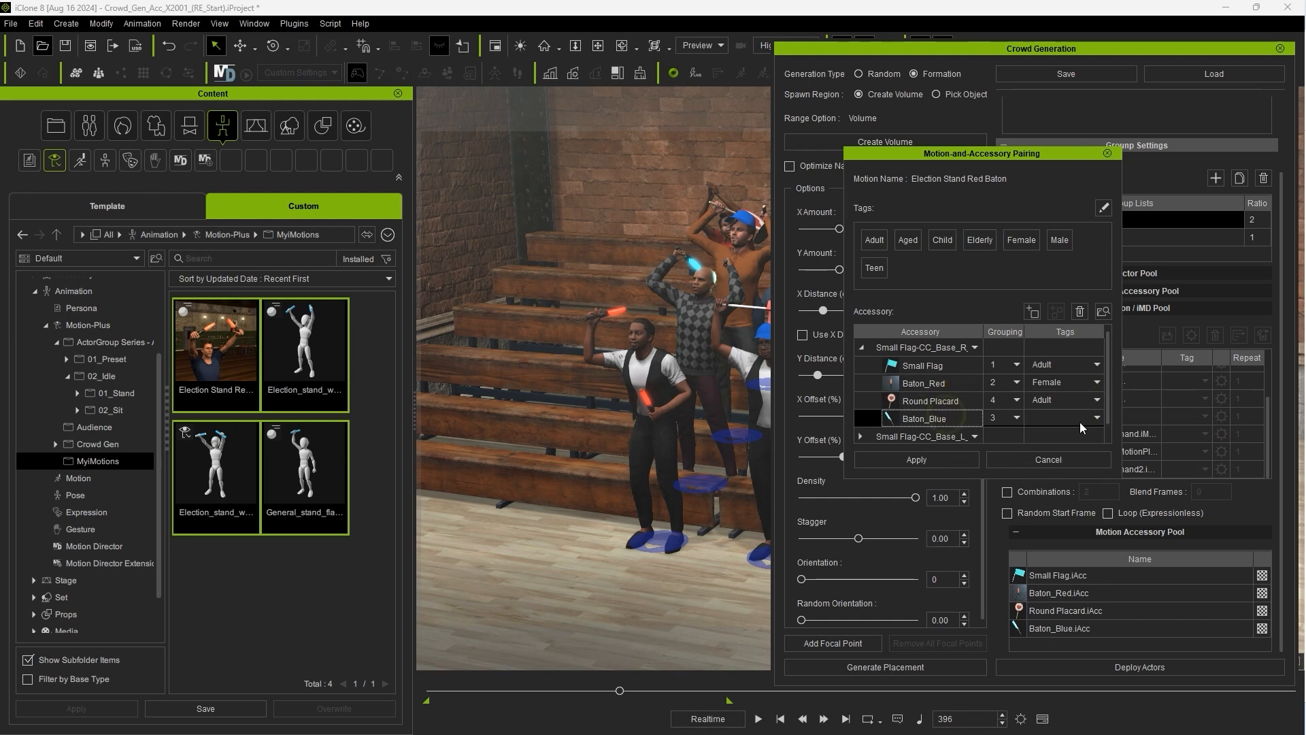
Tag Baton_Blue as Male in the Election Stand Red pairing and regenerate the larger crowd.
left_click(1059, 416)
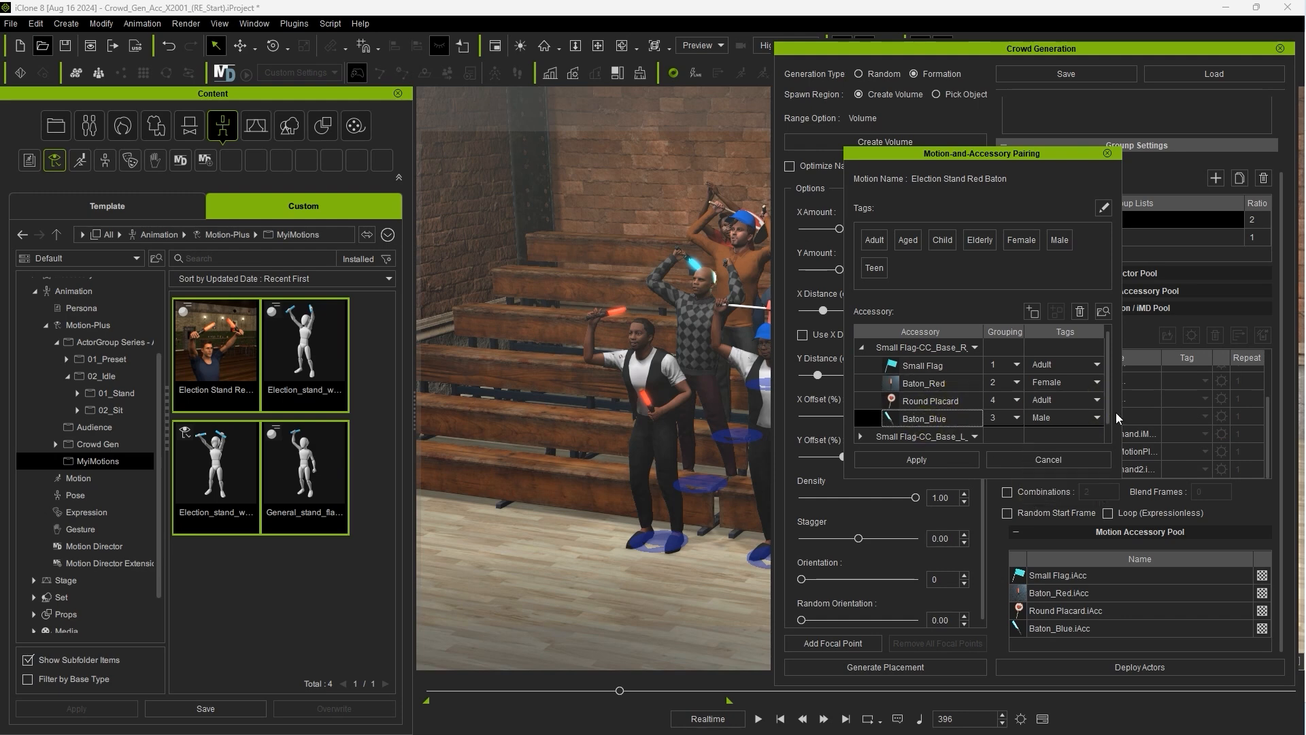
left_click(1094, 364)
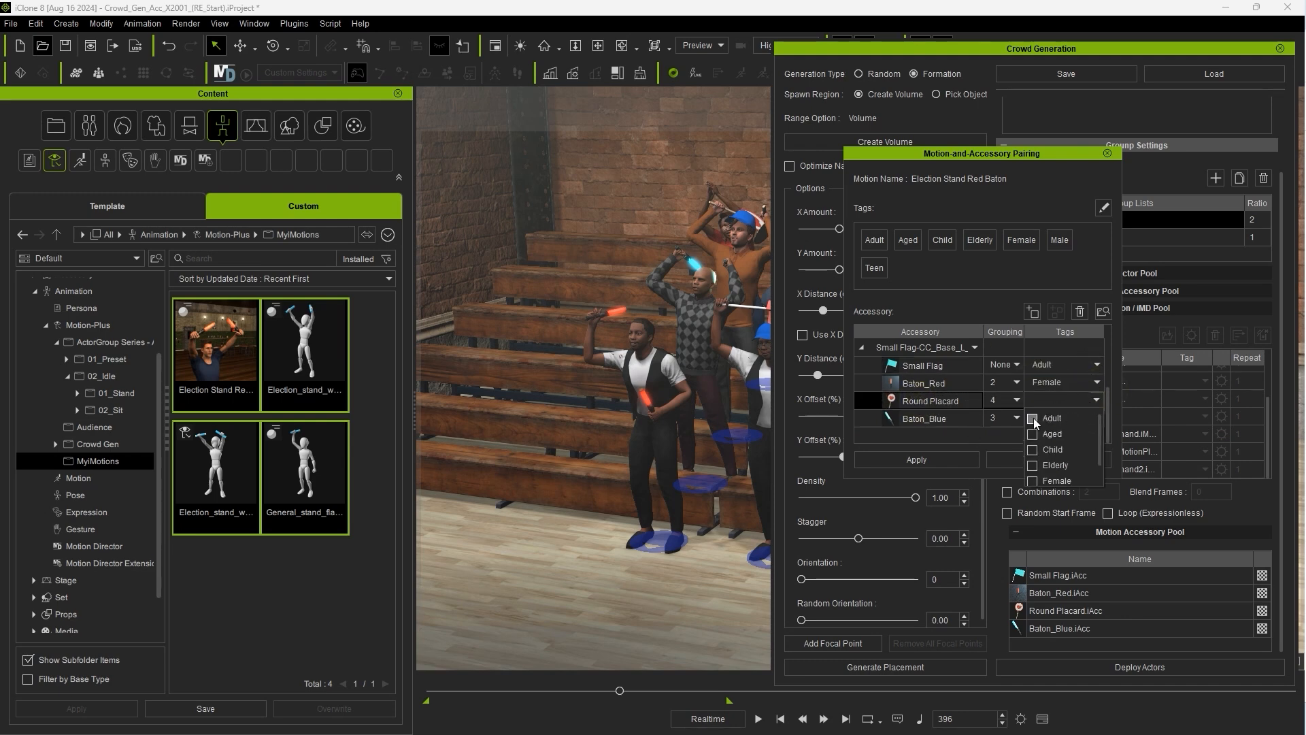
left_click(1035, 418)
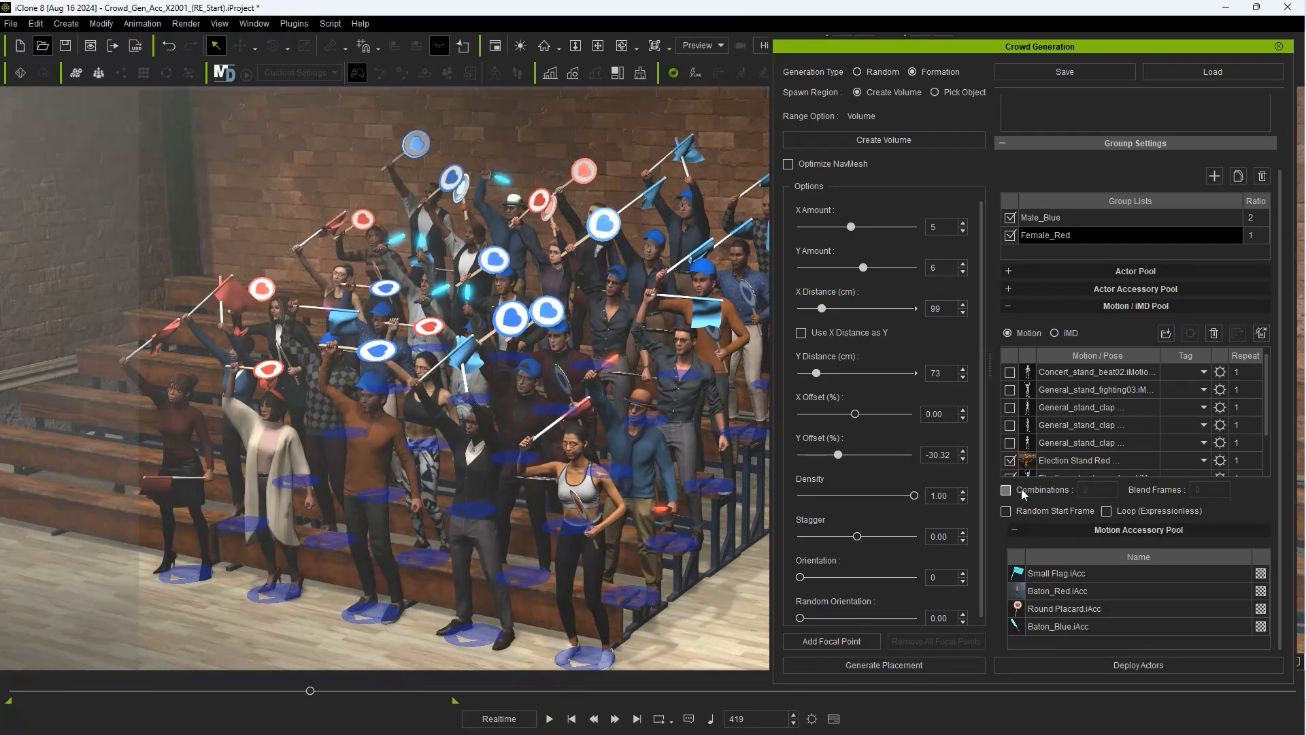
Set Repeat to 9 for the election and flag motions and enable Random Start Frame.
left_click(1007, 511)
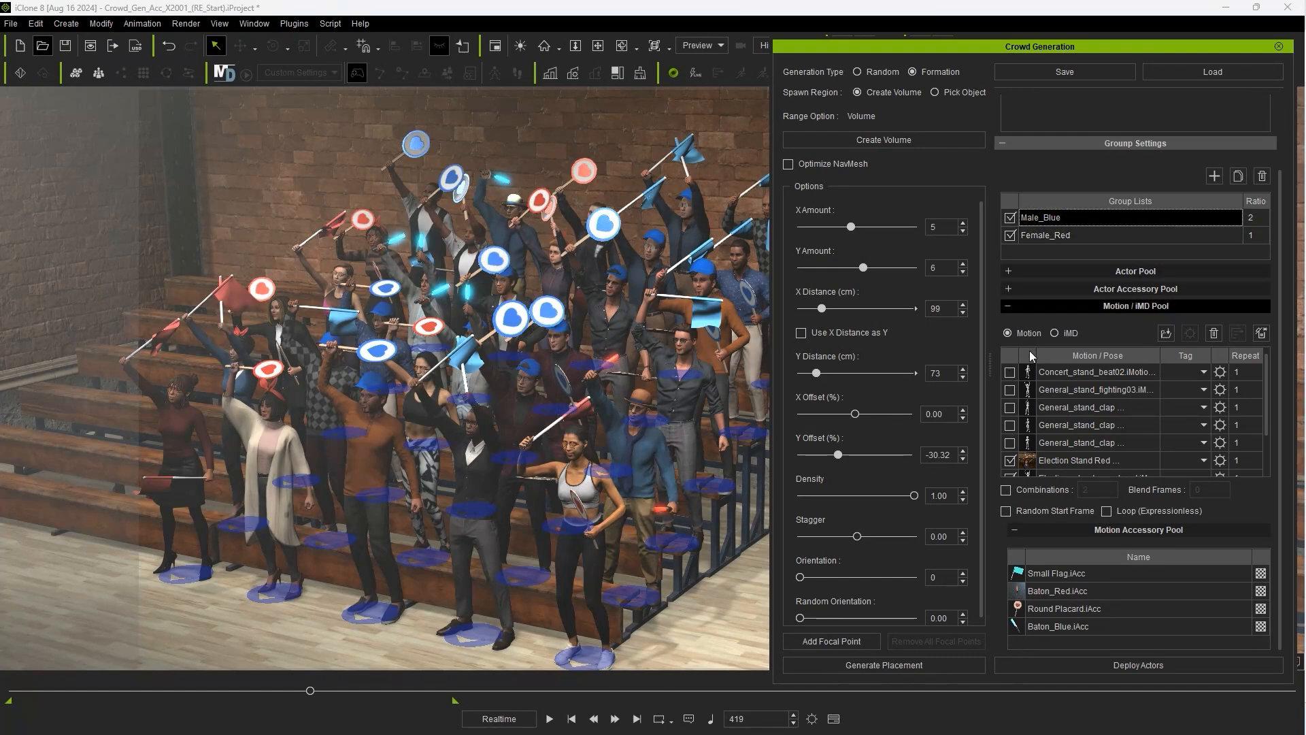
left_click(1006, 510)
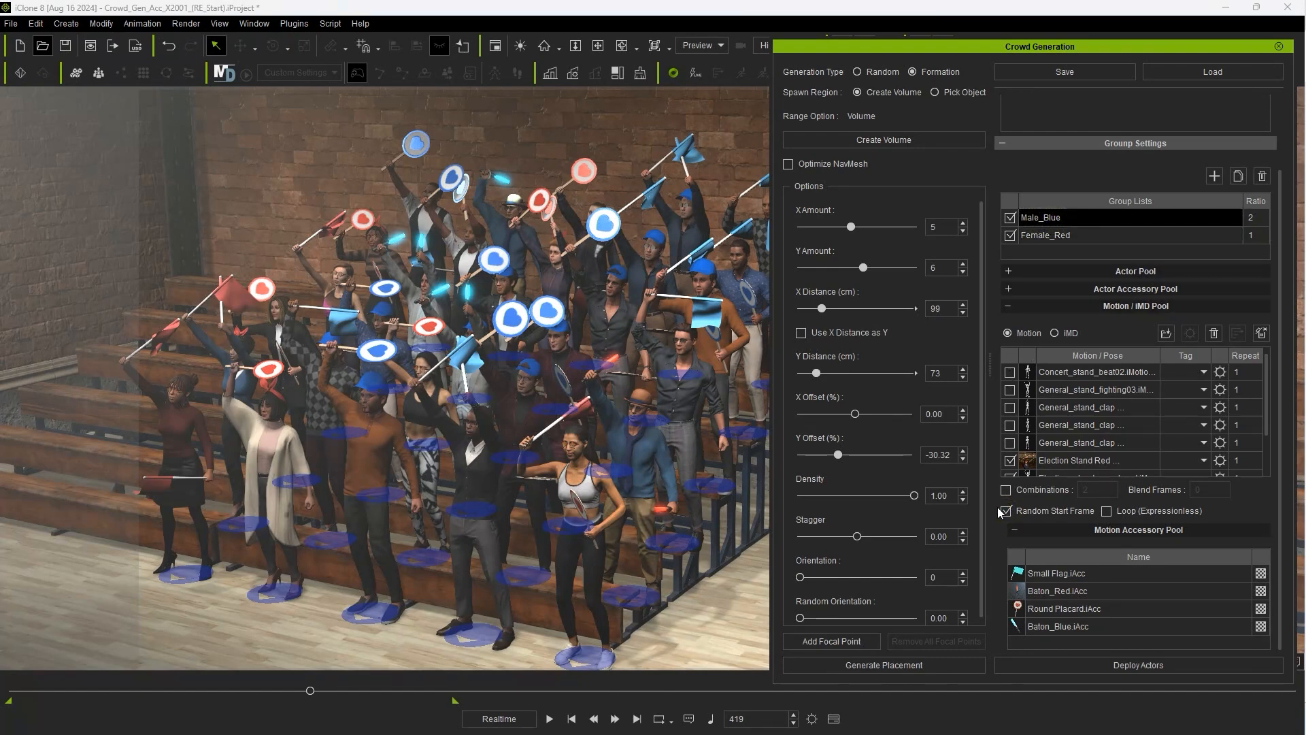
left_click(1084, 425)
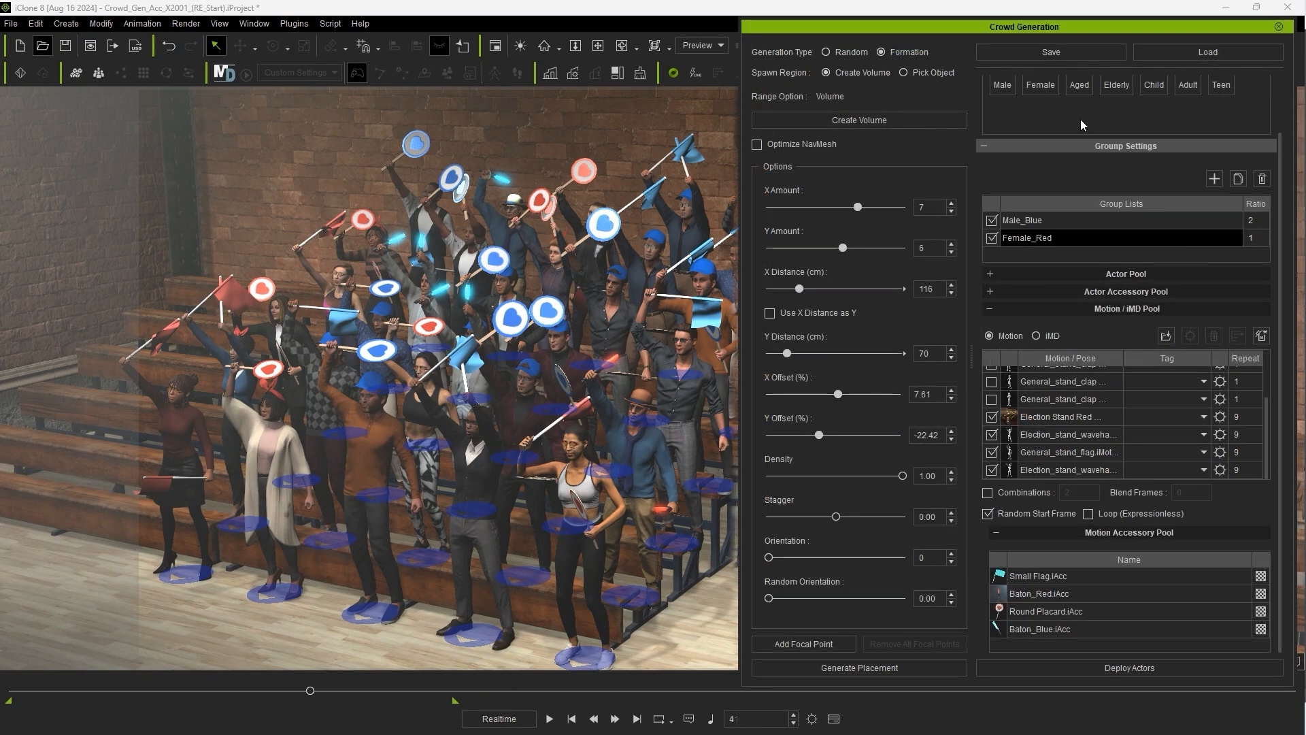
left_click(1050, 52)
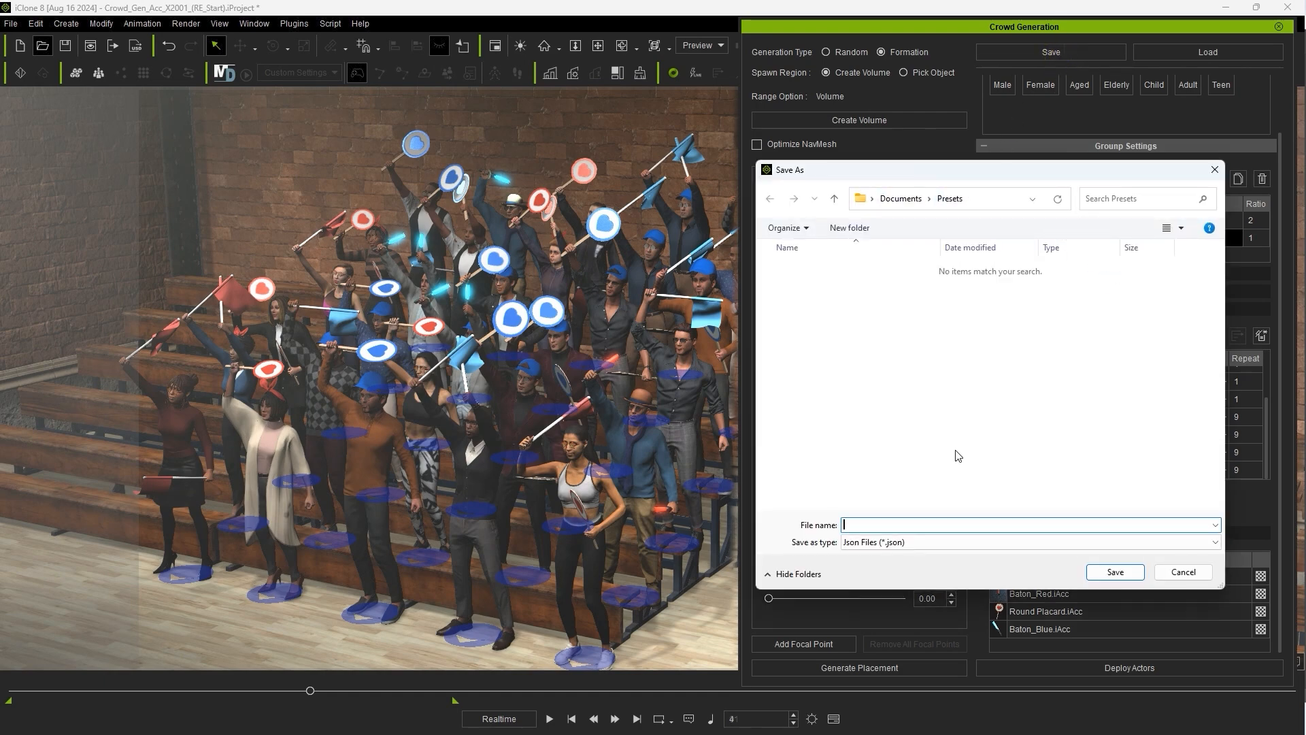
Save the crowd settings as a JSON preset named Crowd in Documents > Presets.
type("Crowd")
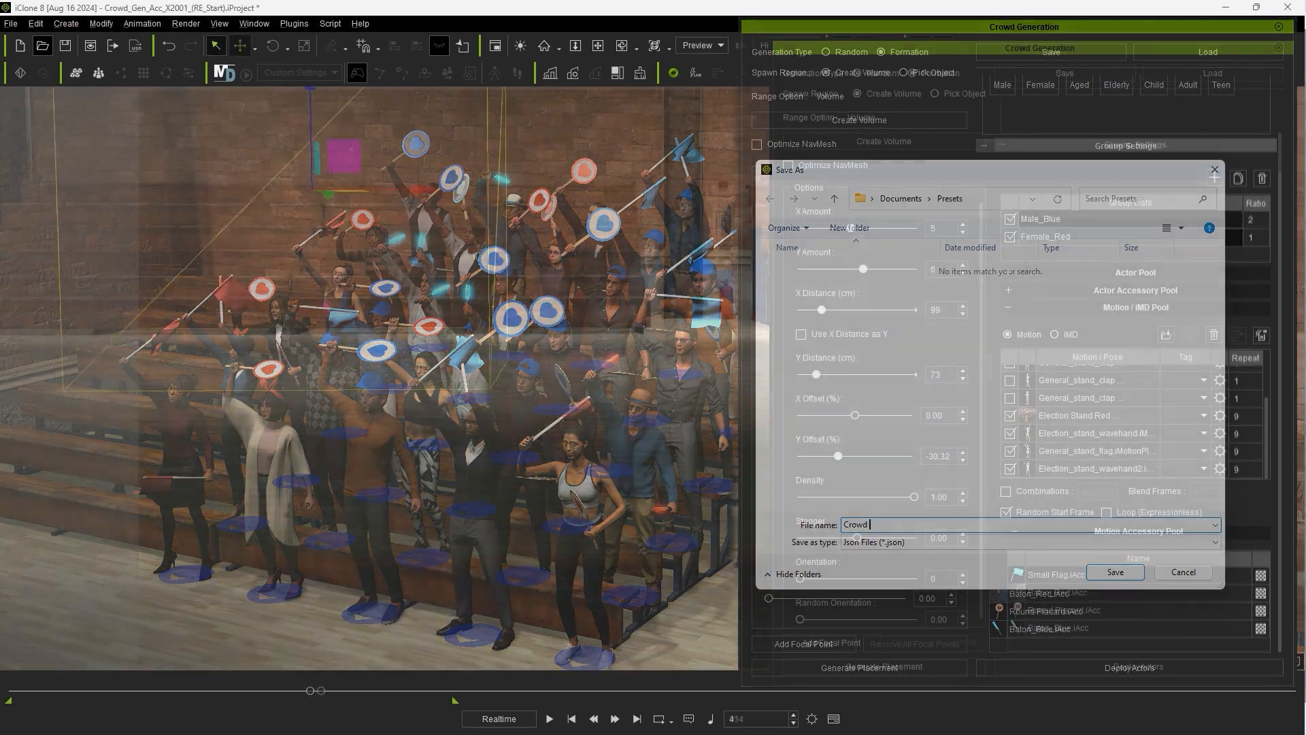
left_click(1183, 571)
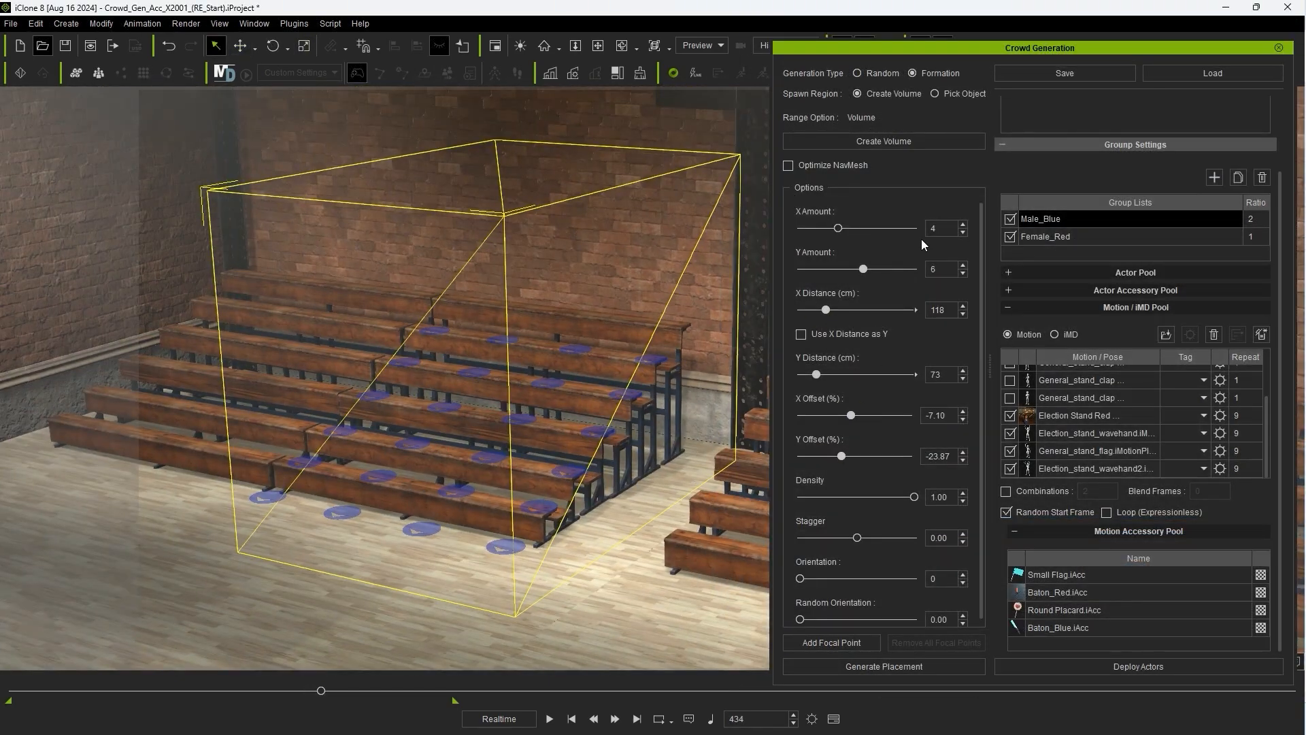
left_click(1012, 218)
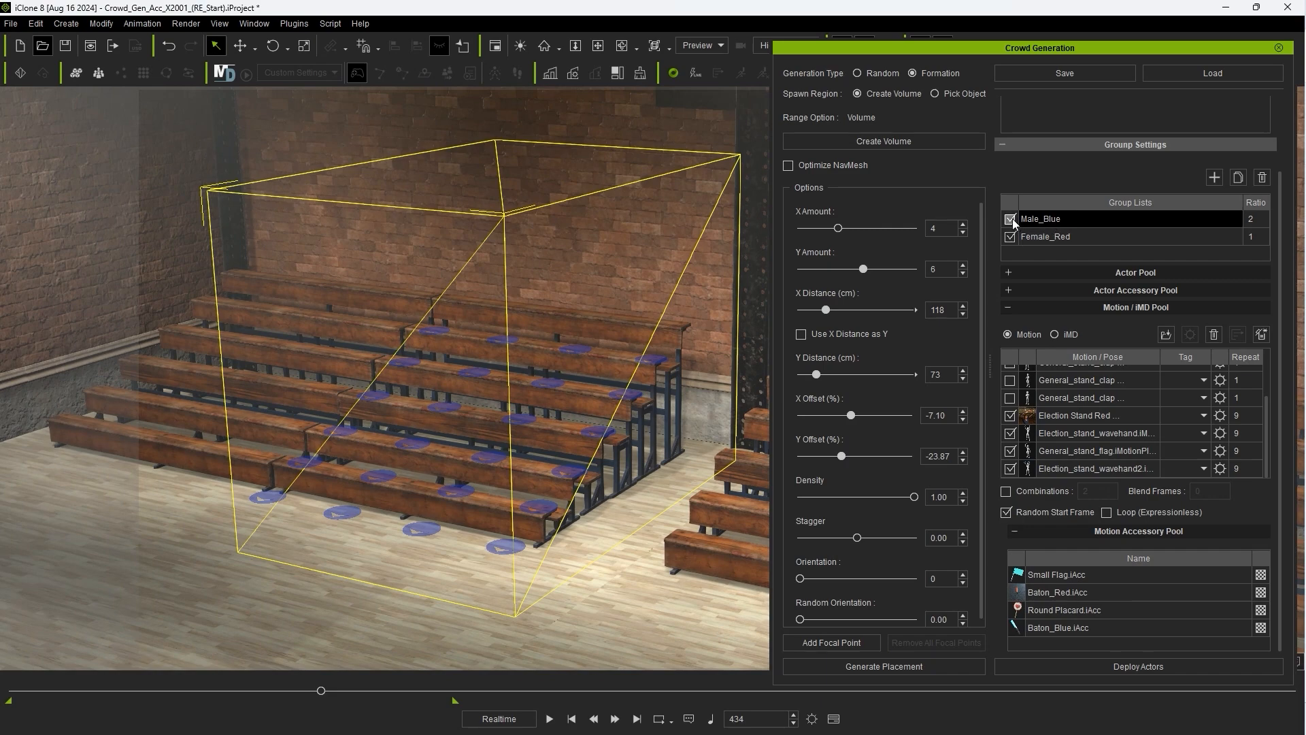
Deploy a Female_Red-only crowd by unticking Male_Blue, then close Crowd Generation.
left_click(1012, 218)
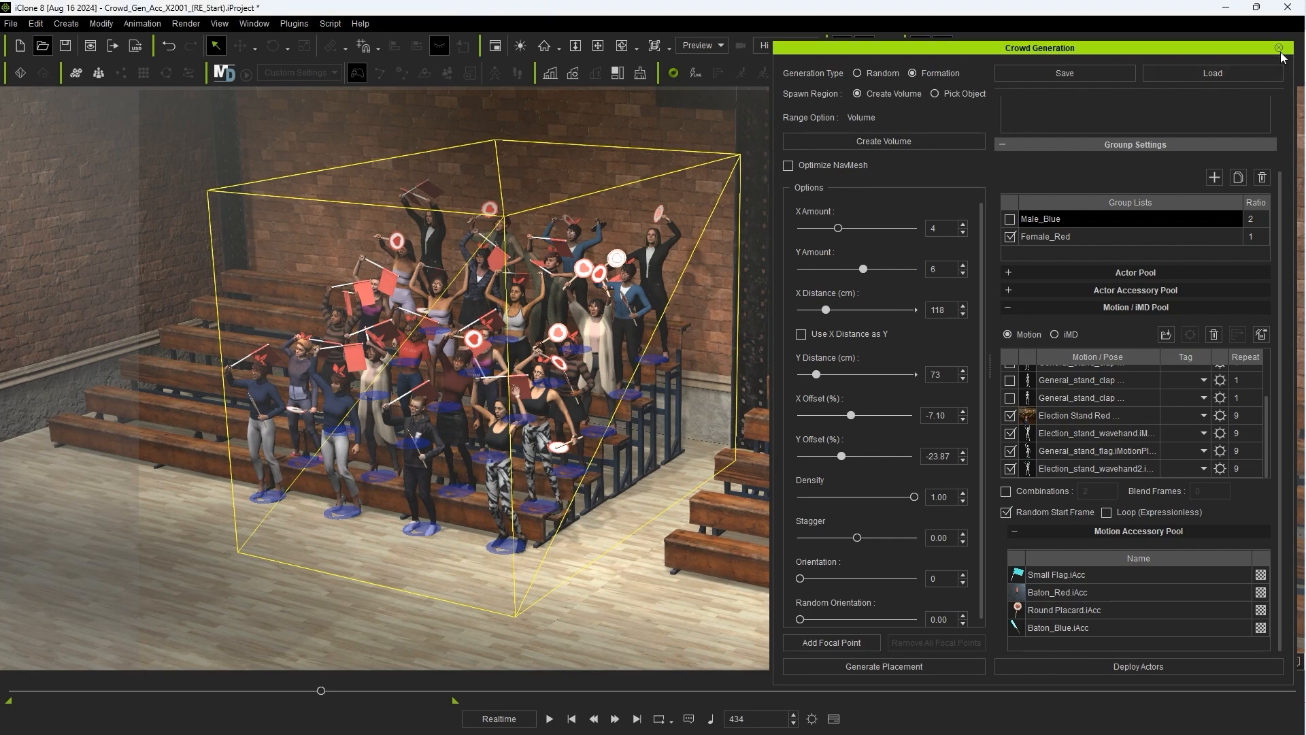
left_click(1281, 48)
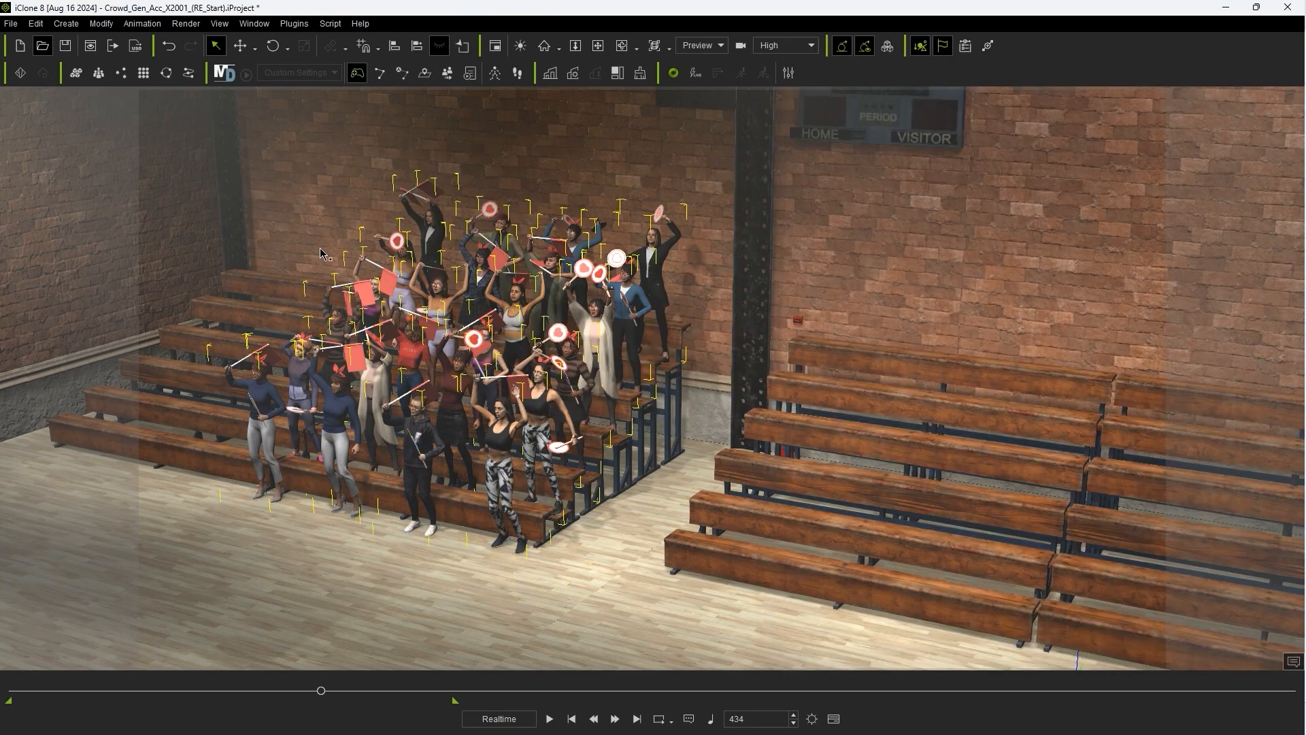
left_click(66, 23)
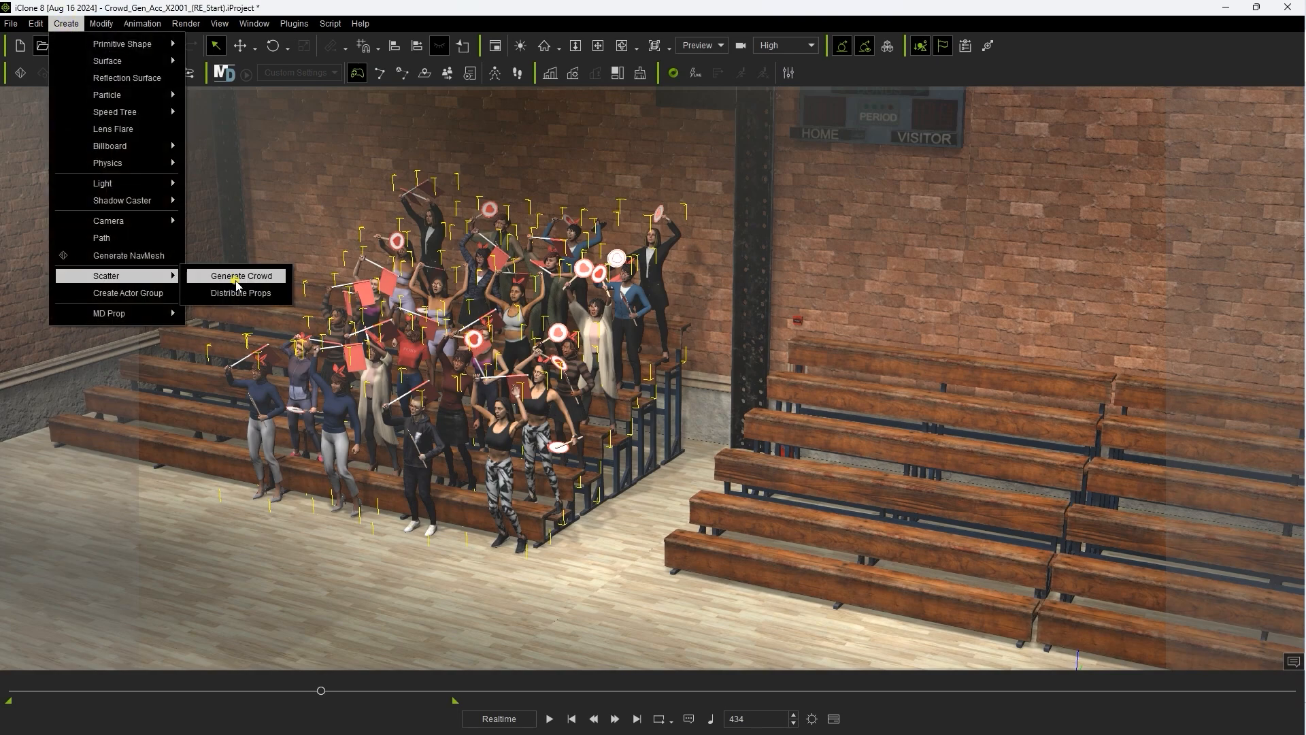
Reopen Generate Crowd with X Amount 3, only Male_Blue ticked, and deploy the 18-actor crowd.
left_click(241, 276)
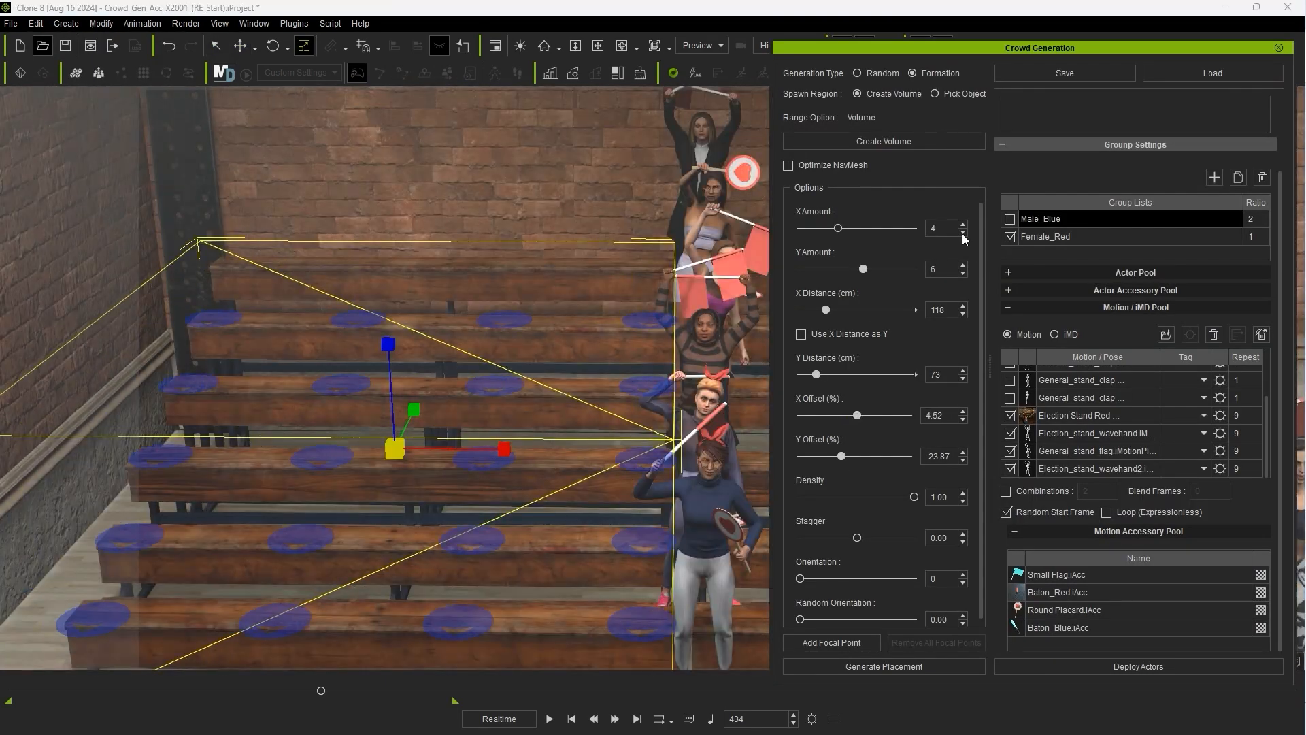
left_click(960, 231)
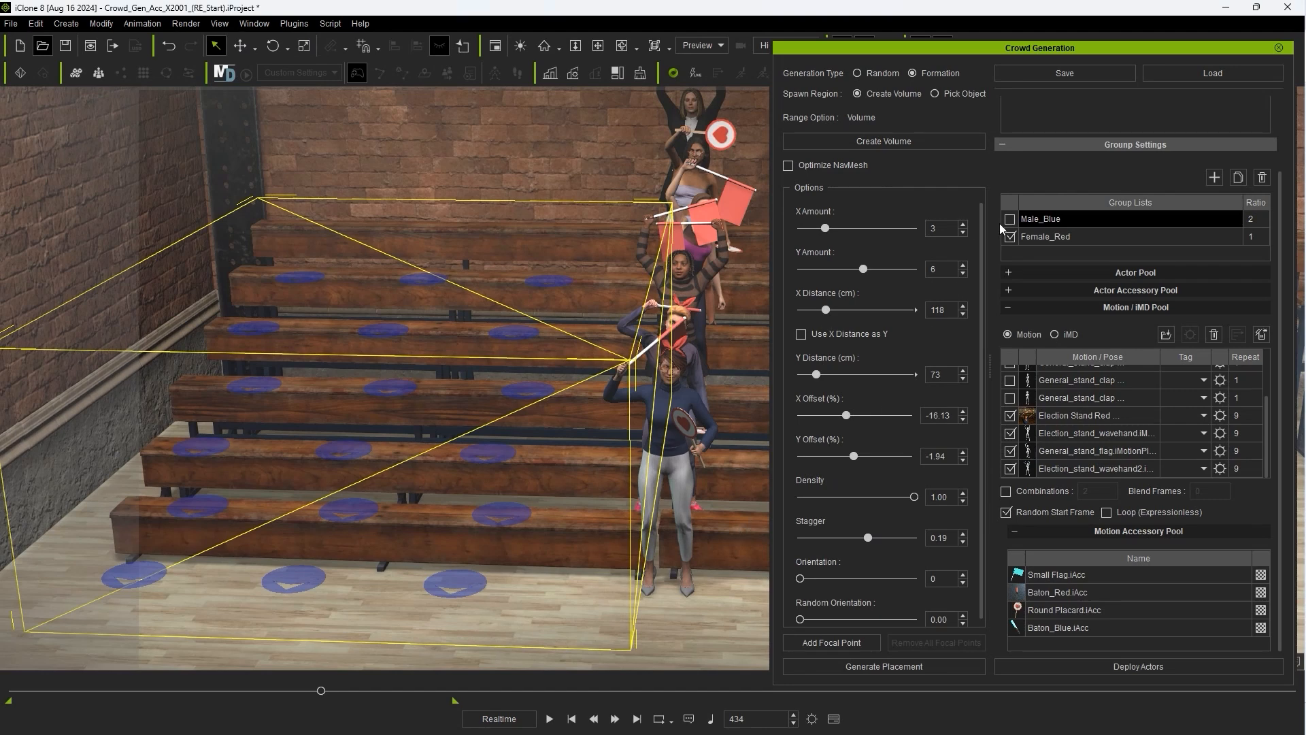
left_click(1011, 218)
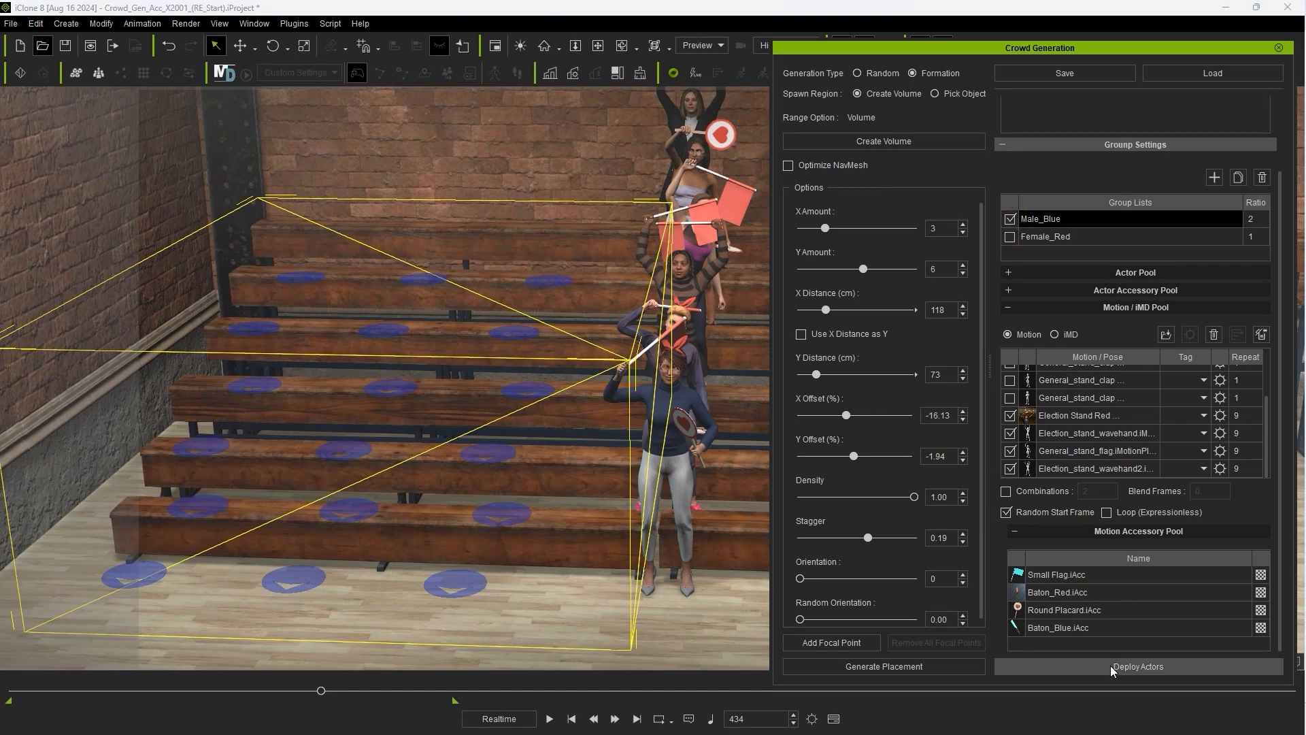
left_click(1135, 667)
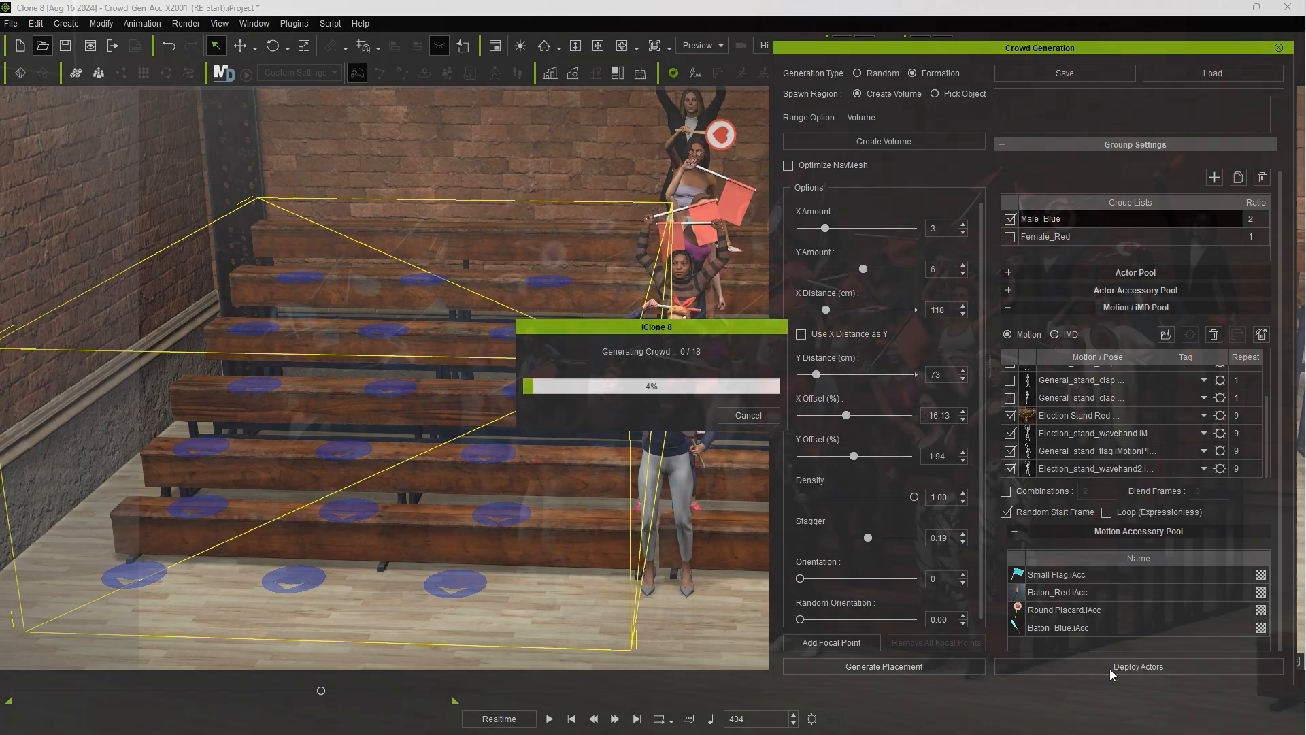